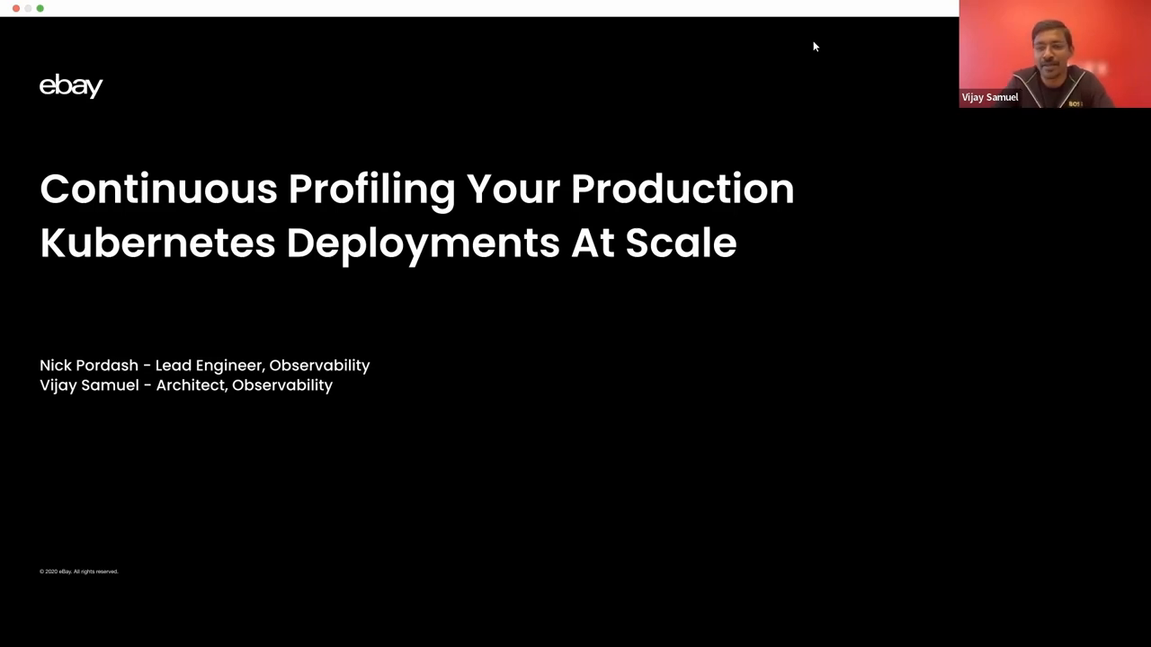
mouse_move(579, 302)
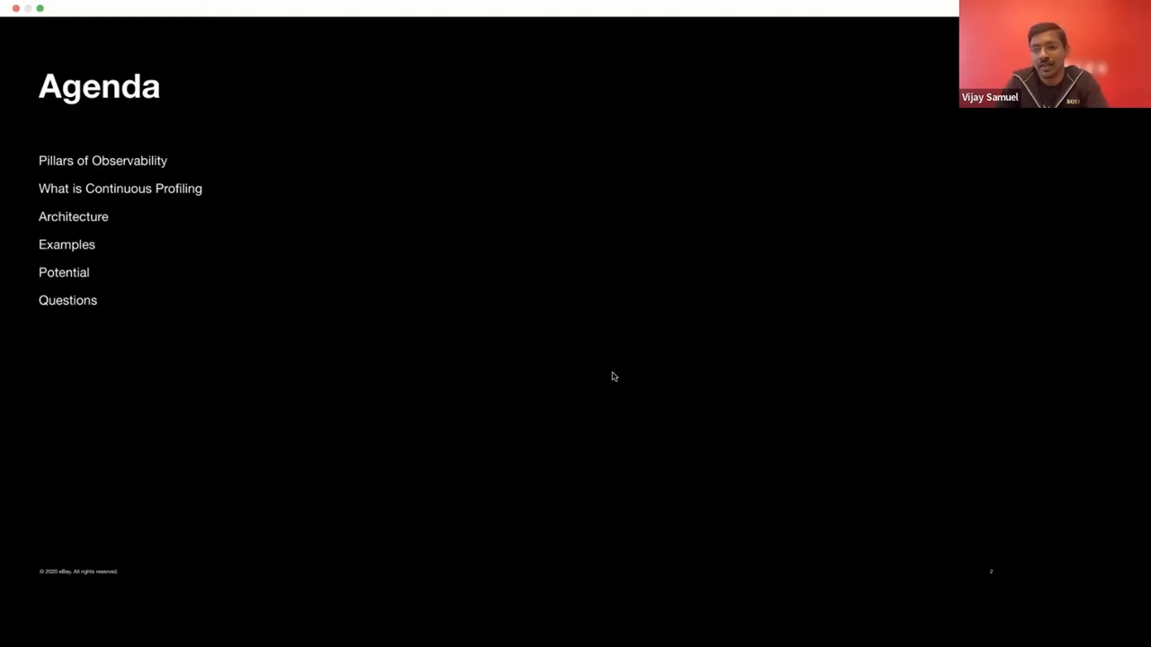
mouse_move(806, 241)
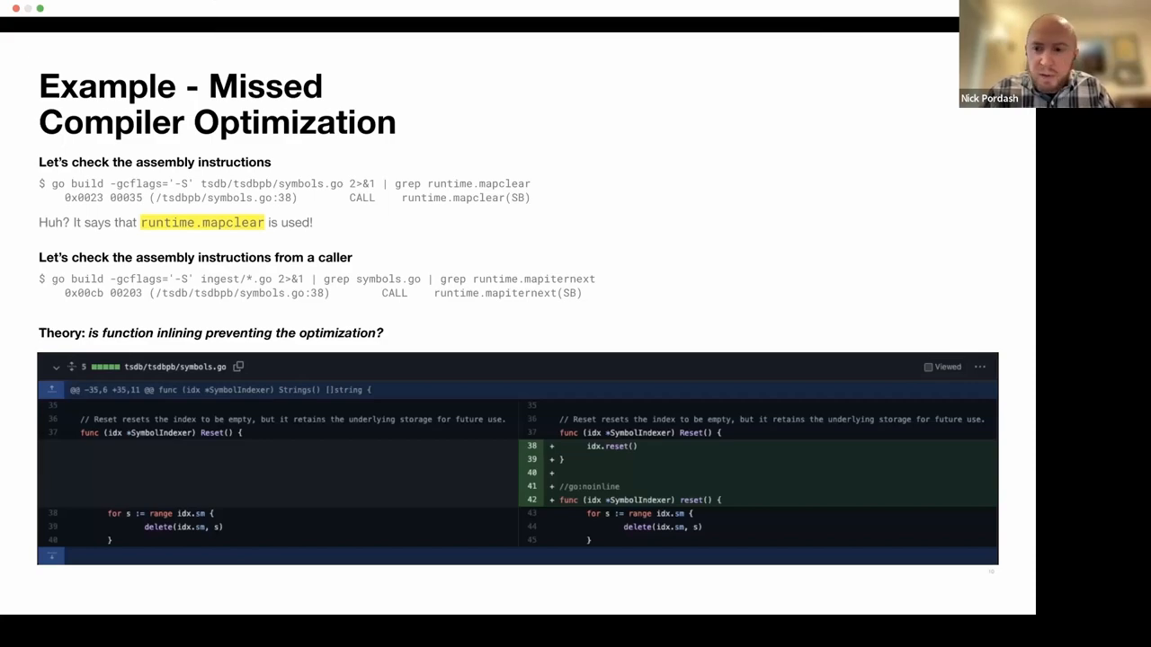
List the static folder's files with ls, then start vim on docker-compose.yml.
key(right)
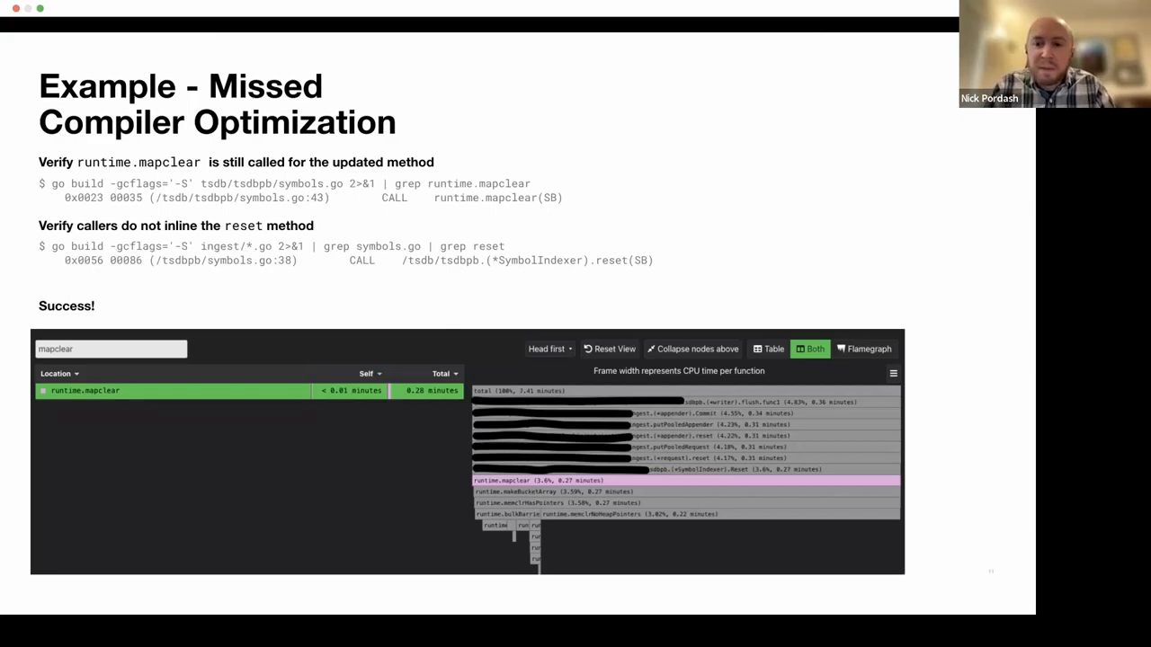
key(right)
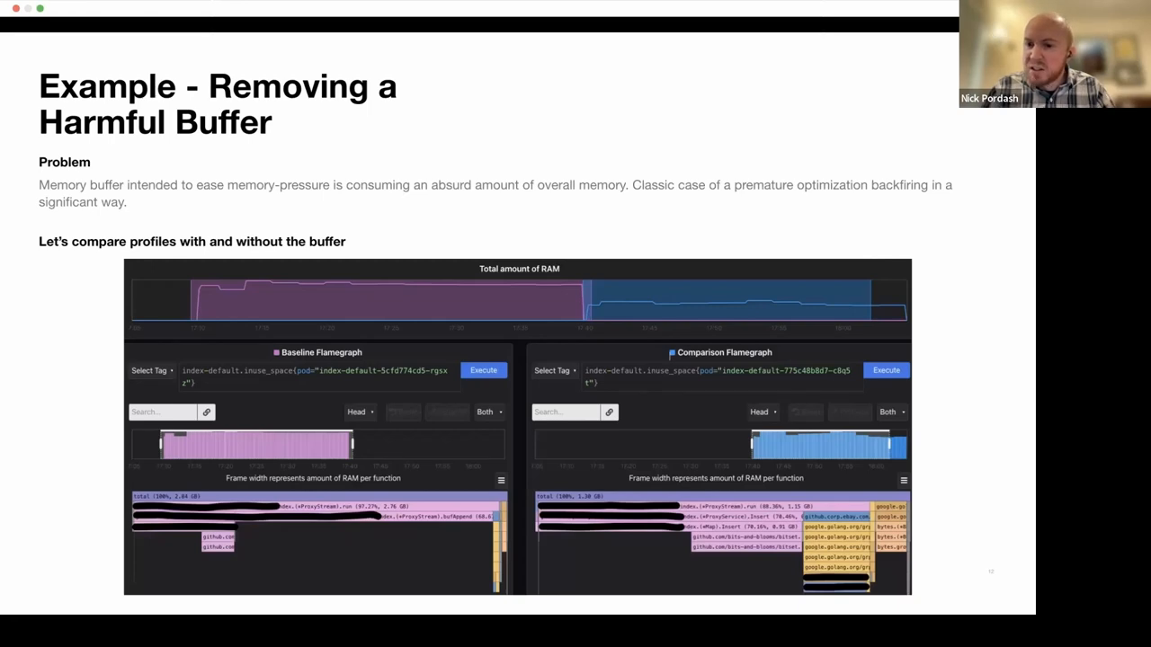
mouse_move(1029, 284)
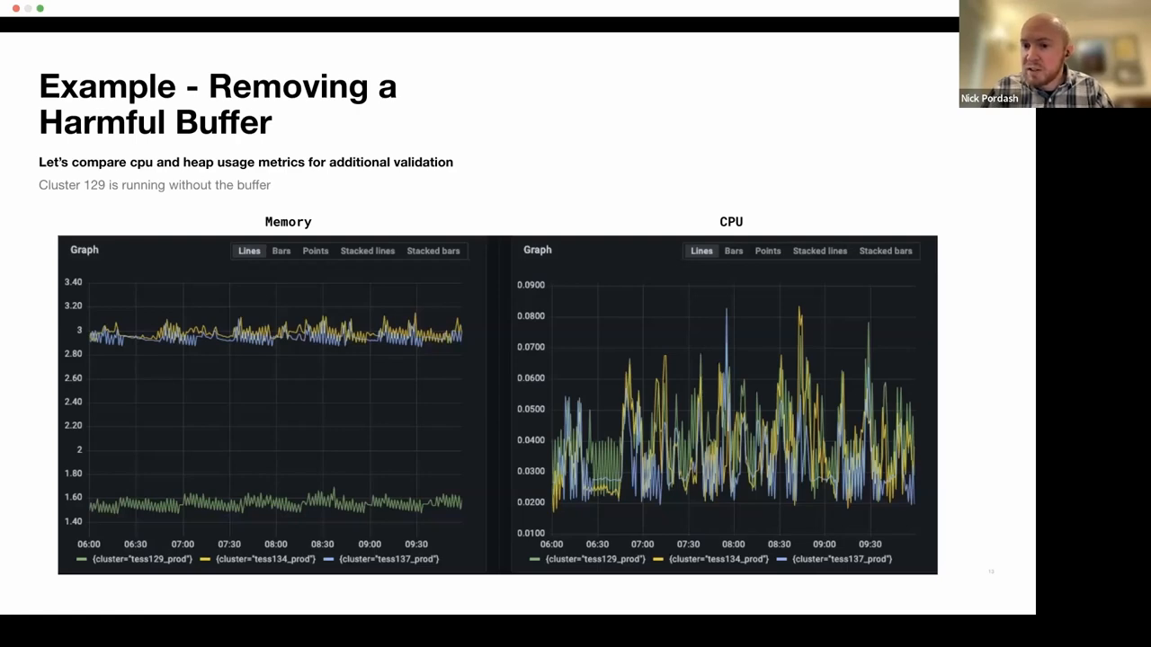
mouse_move(936, 443)
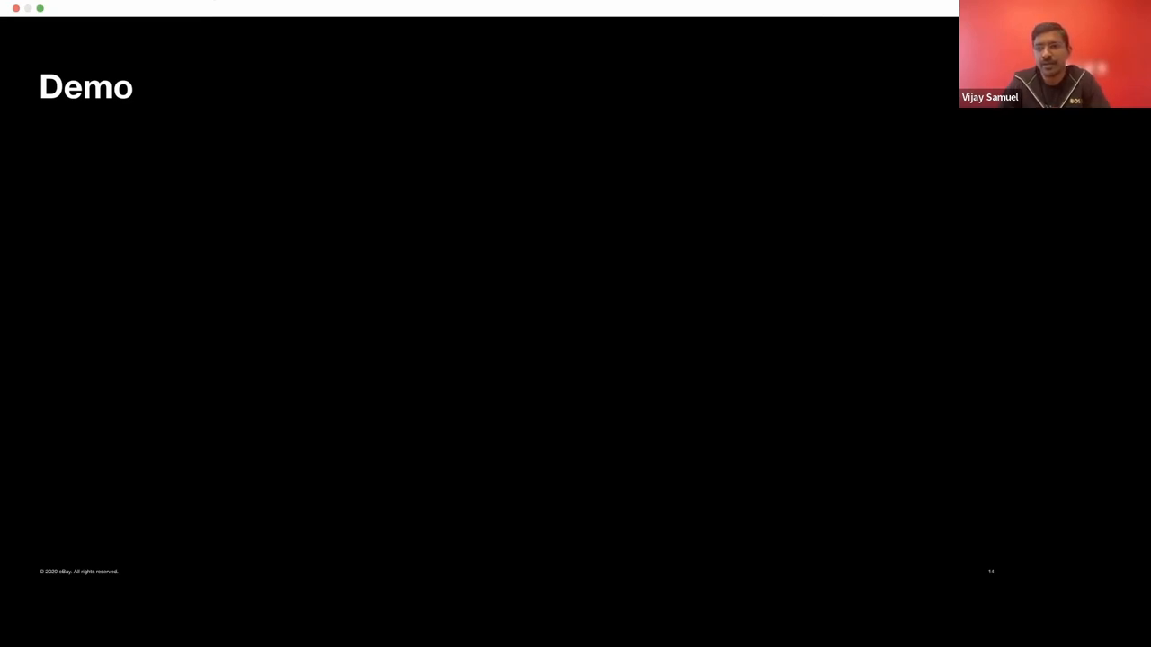
mouse_move(956, 439)
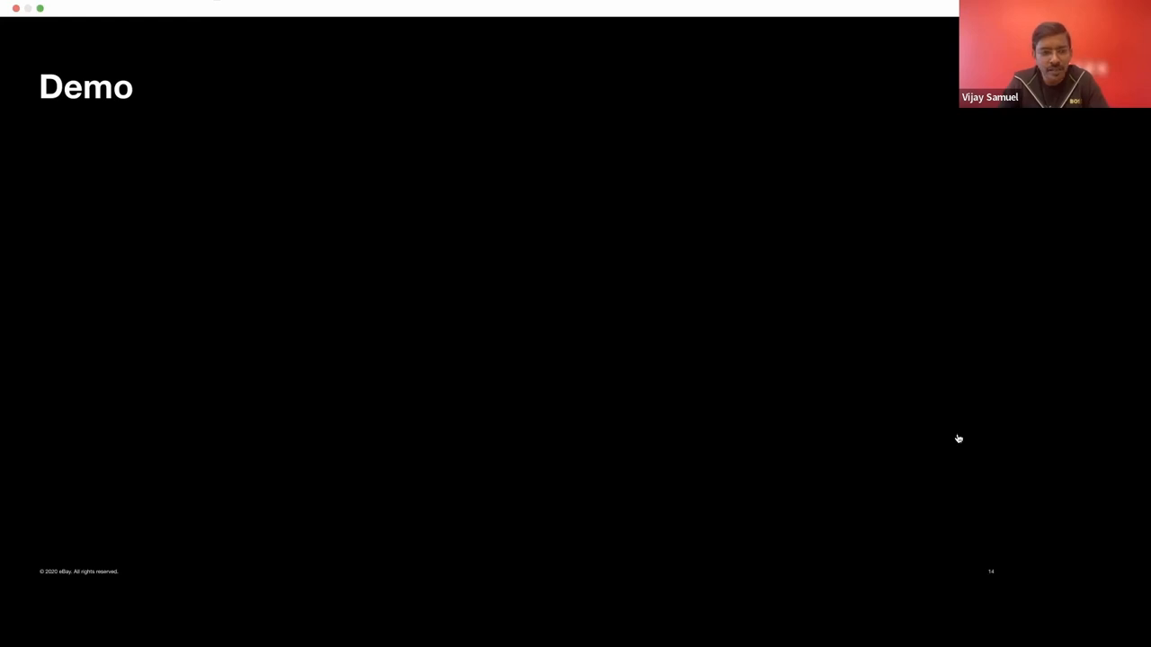
mouse_move(807, 428)
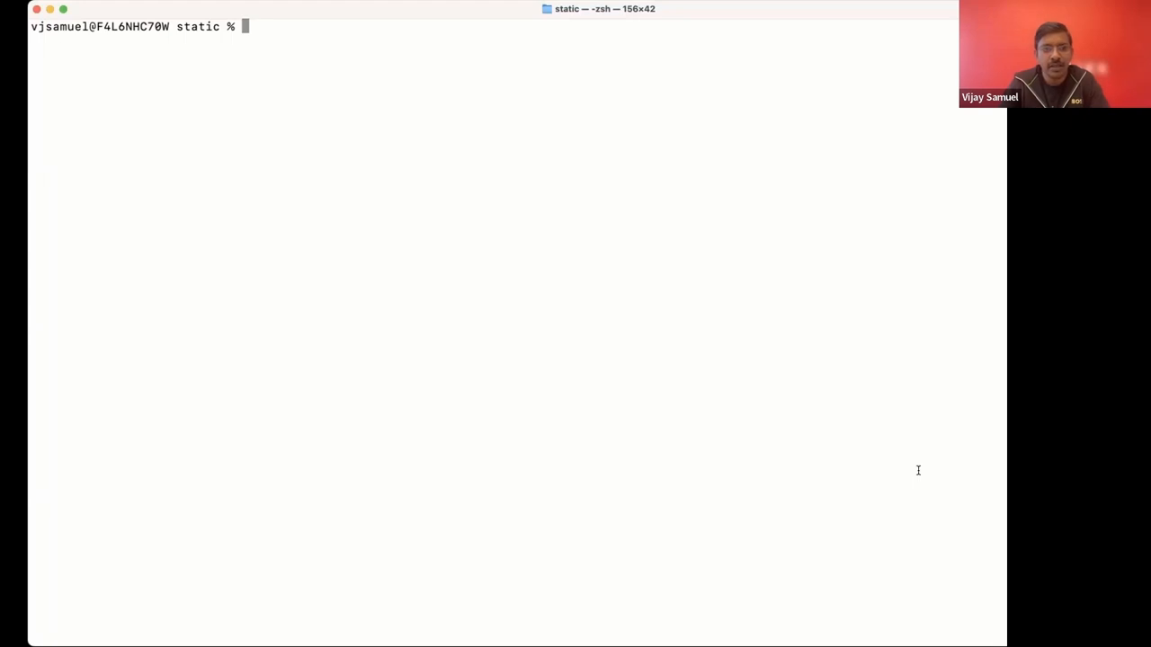
text(l)
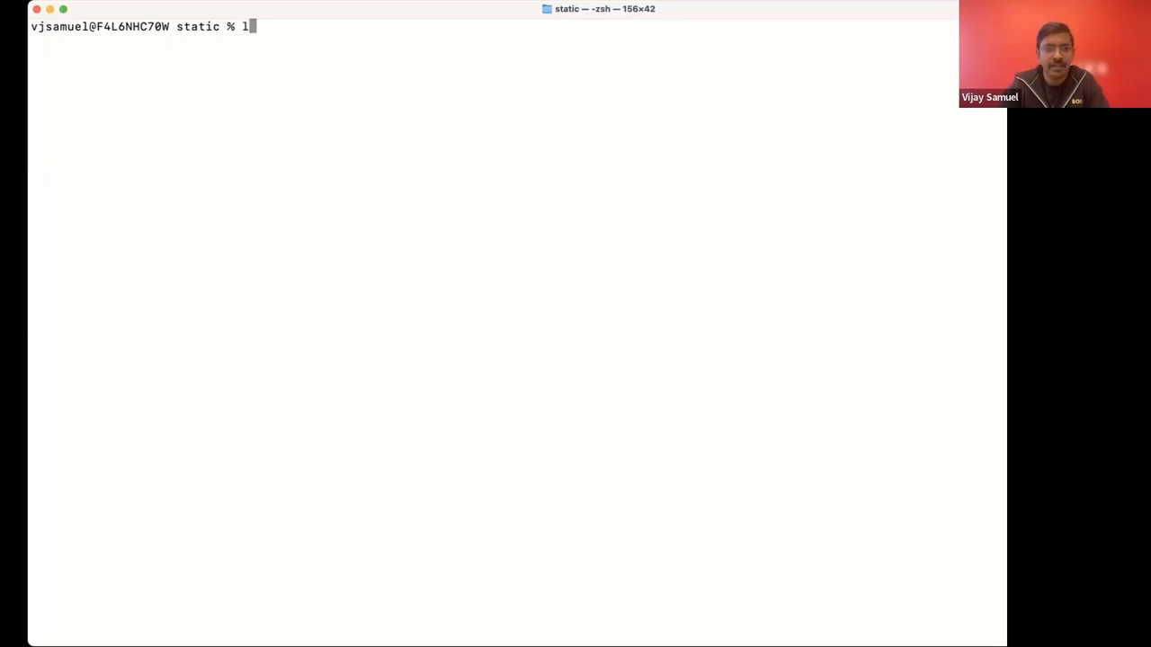
key(Return)
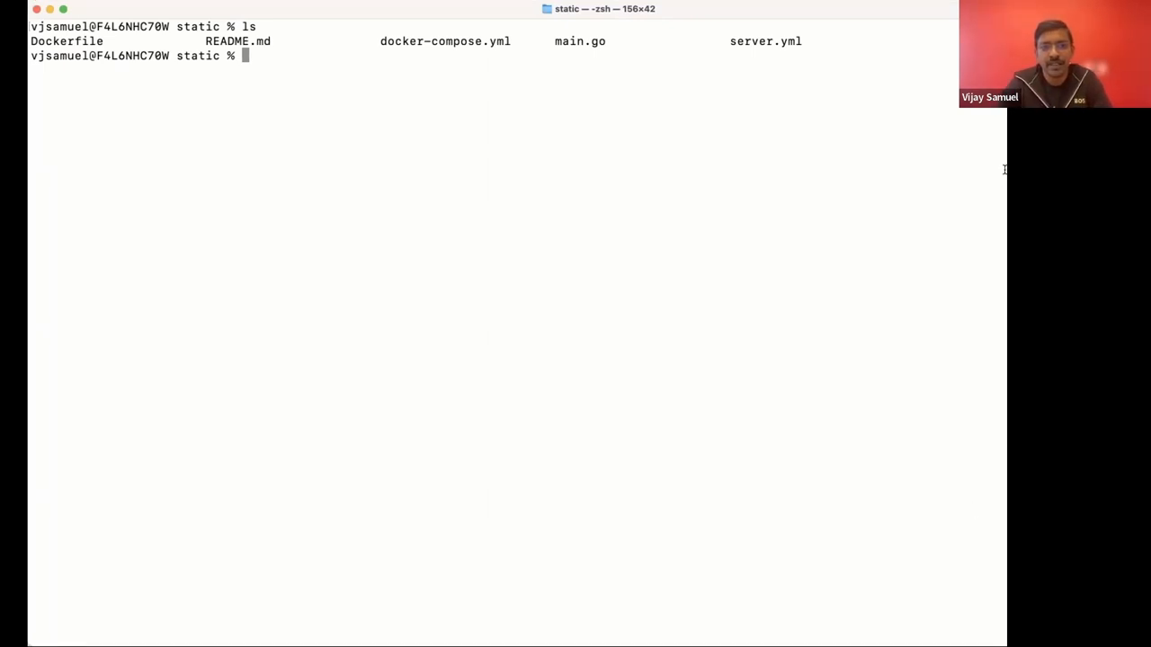
mouse_move(716, 96)
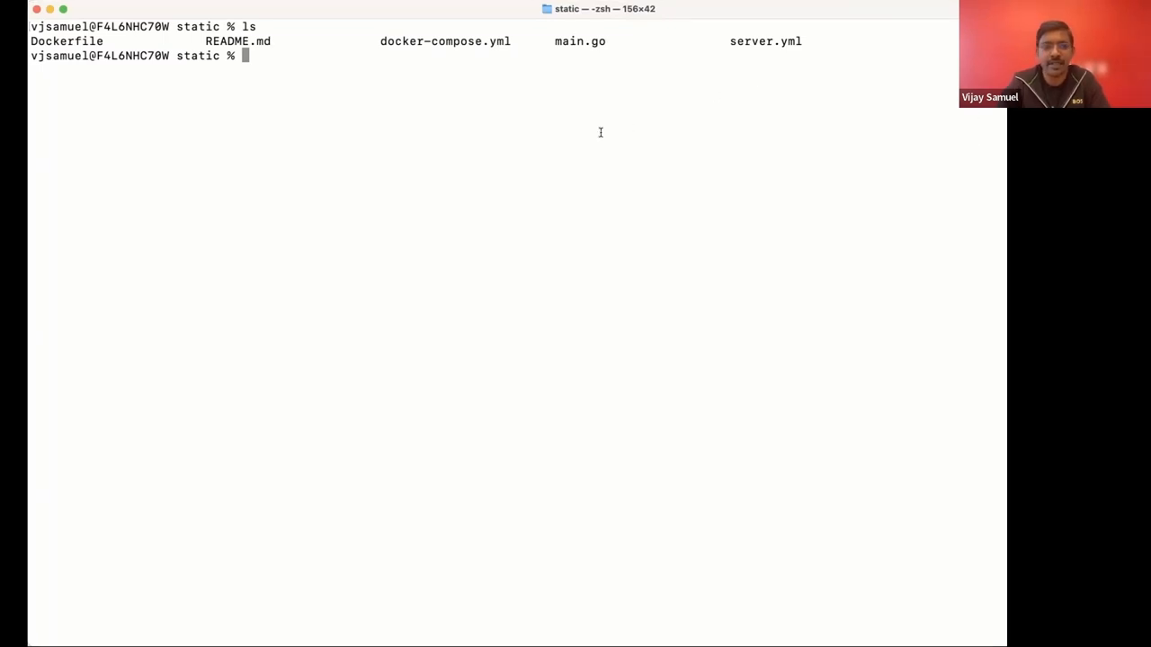
mouse_move(629, 176)
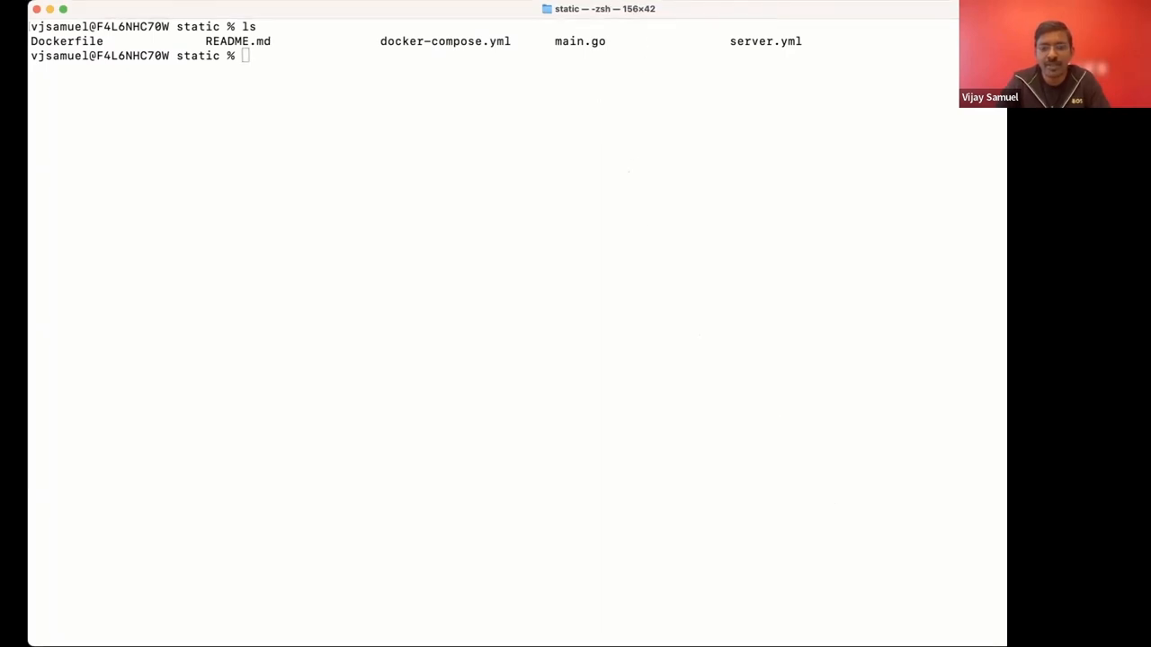
mouse_move(600, 241)
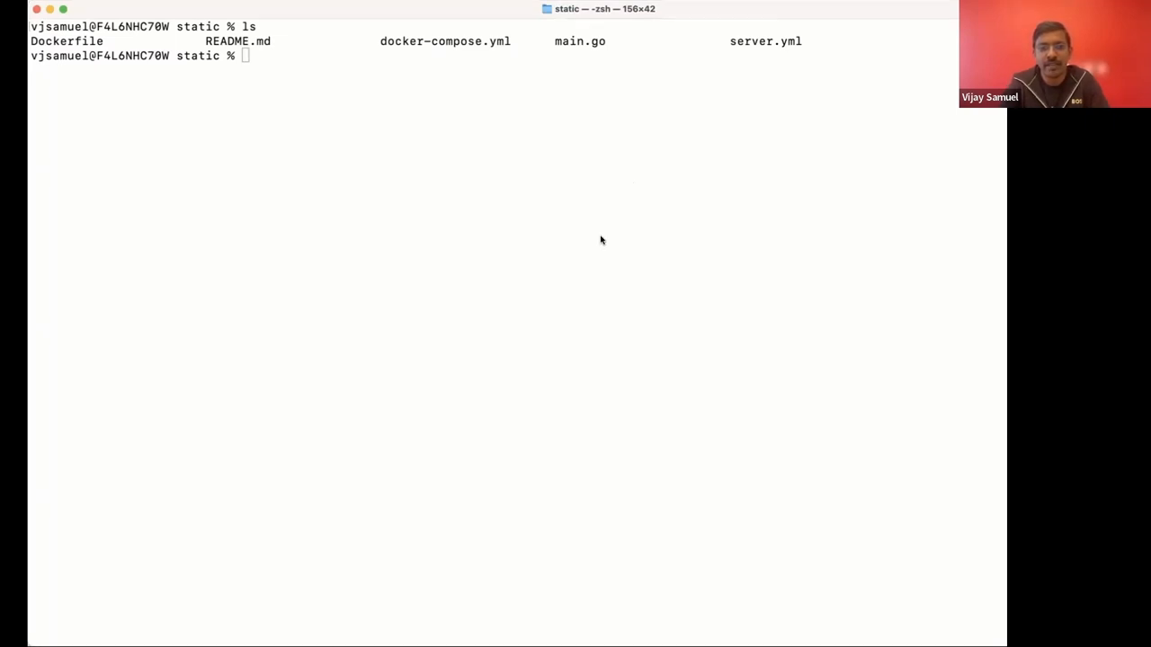
text(vim d)
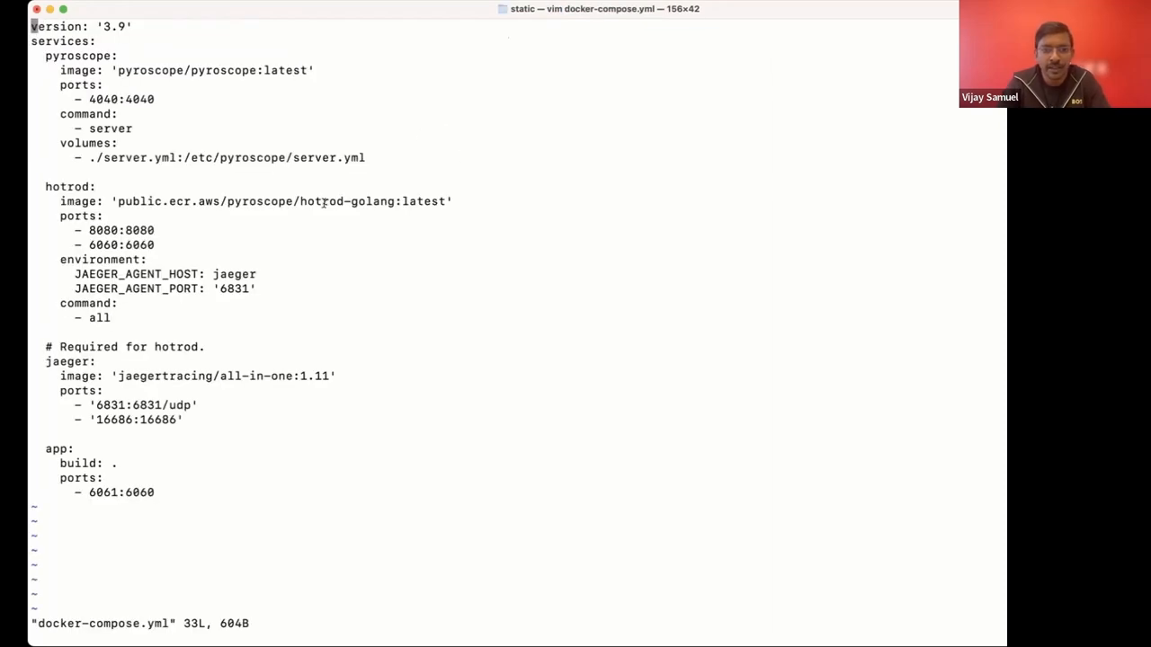
Review the jaeger service block in docker-compose.yml and quit vim back to the shell.
double_click(363, 201)
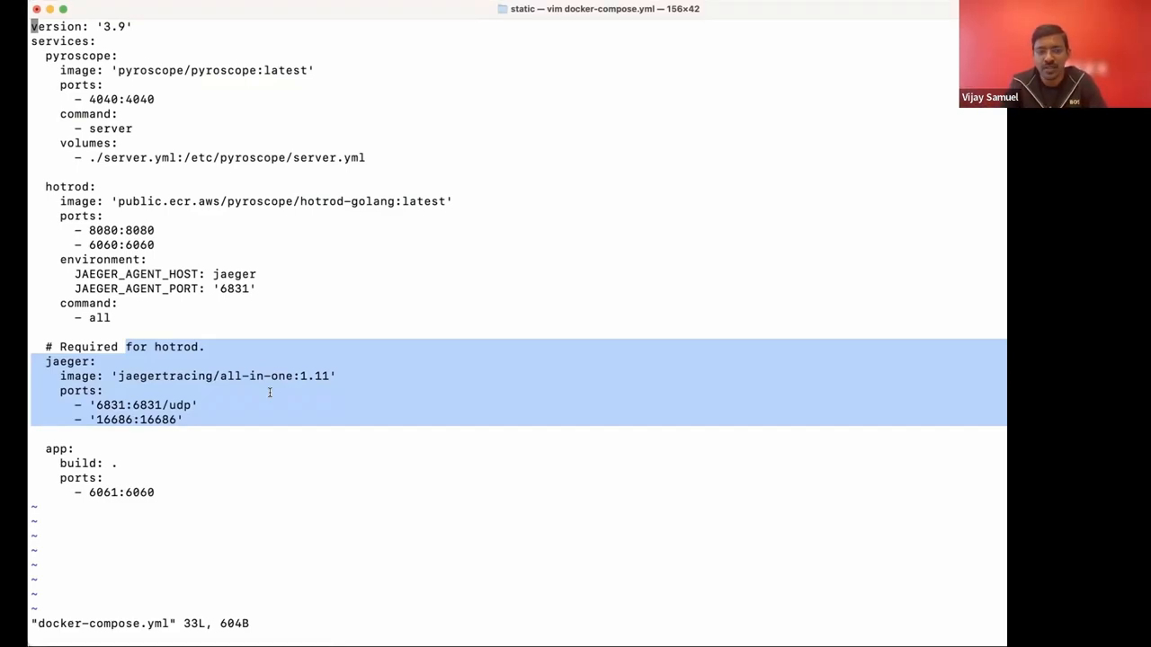
key(Escape)
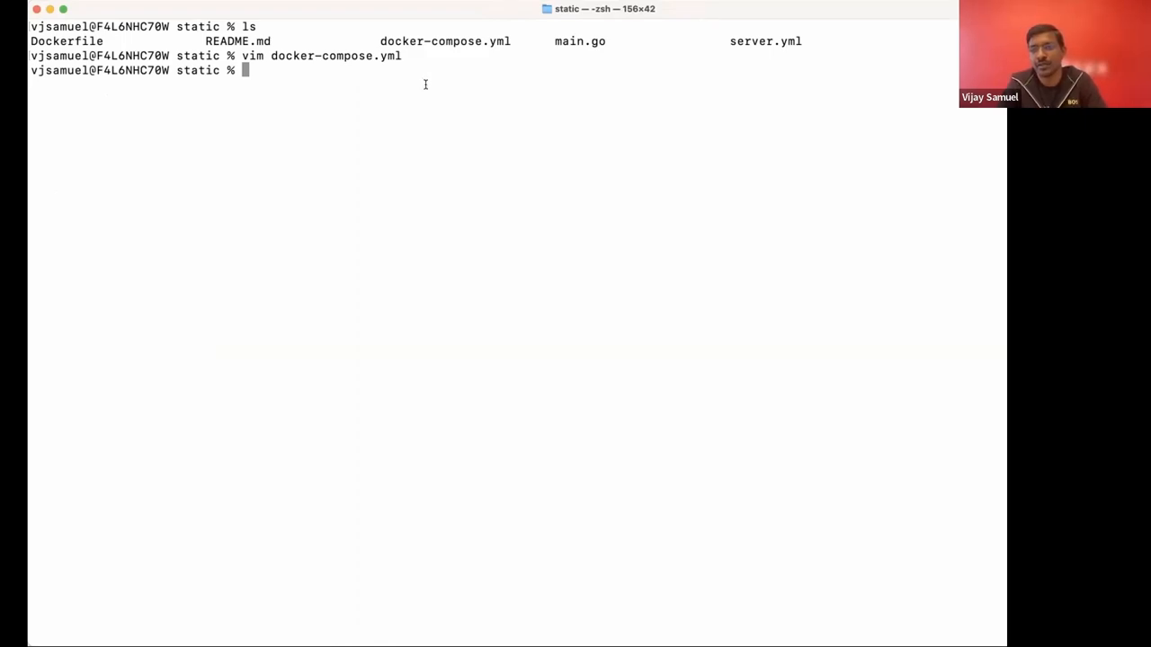
mouse_move(424, 89)
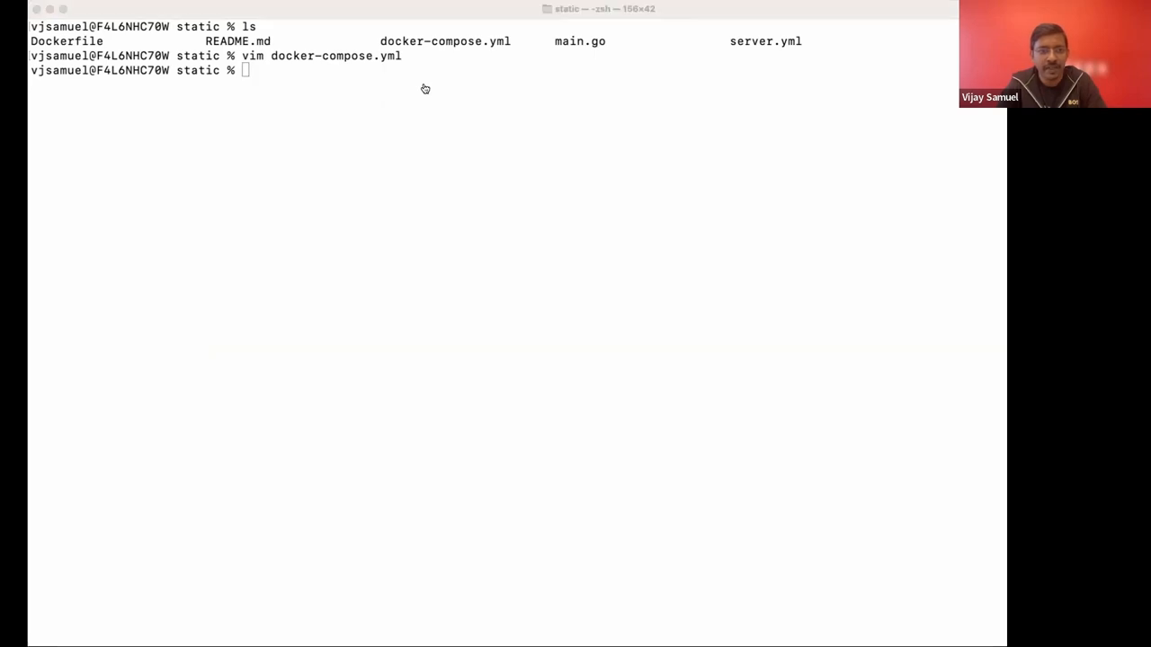
mouse_move(425, 86)
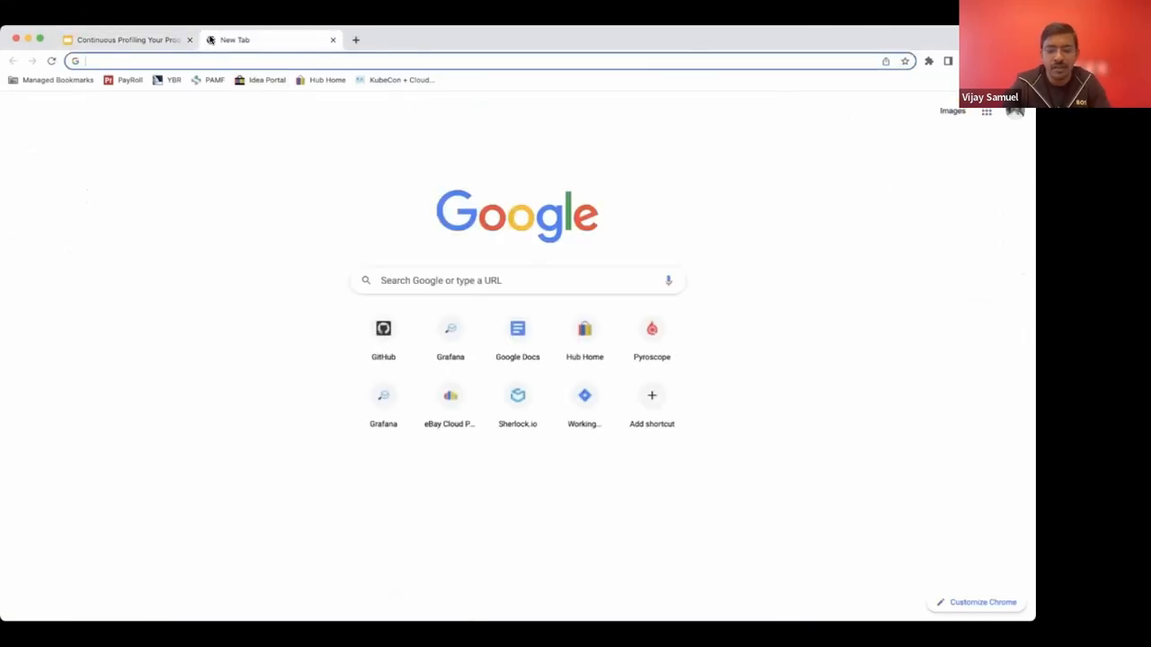
Enter localhost:9090 in the address bar of a new Chrome tab.
text(localhost:9090)
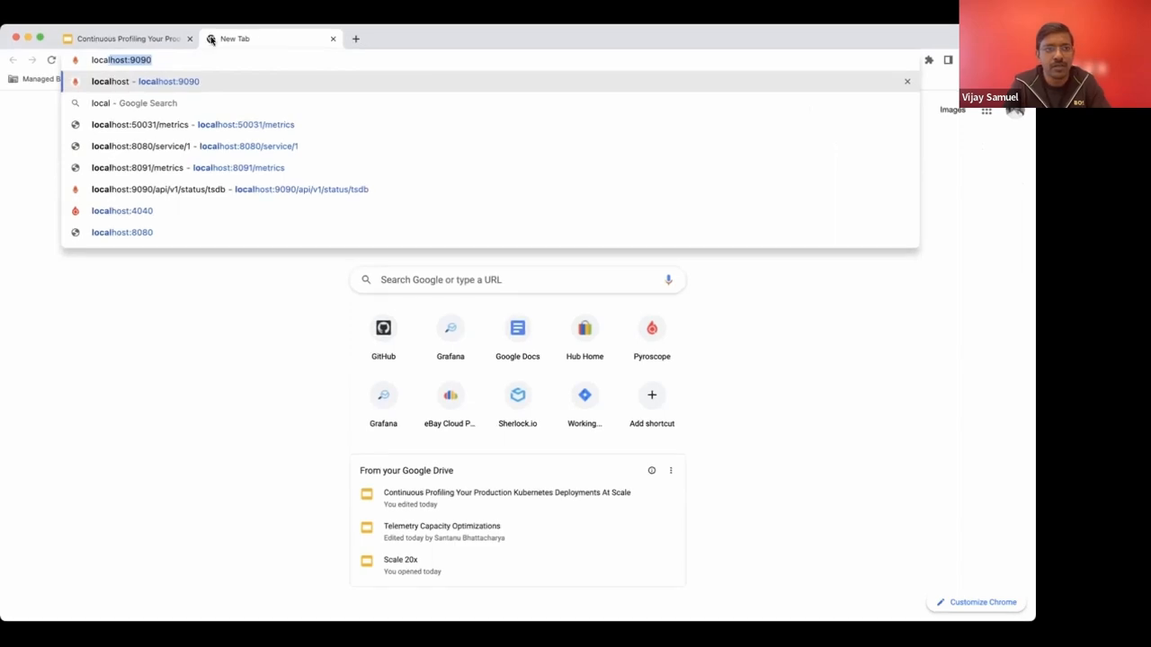
Load HotROD at localhost:8080 and order rides for Rachel's Floral Designs and Trom Chocolatier.
text(80:)
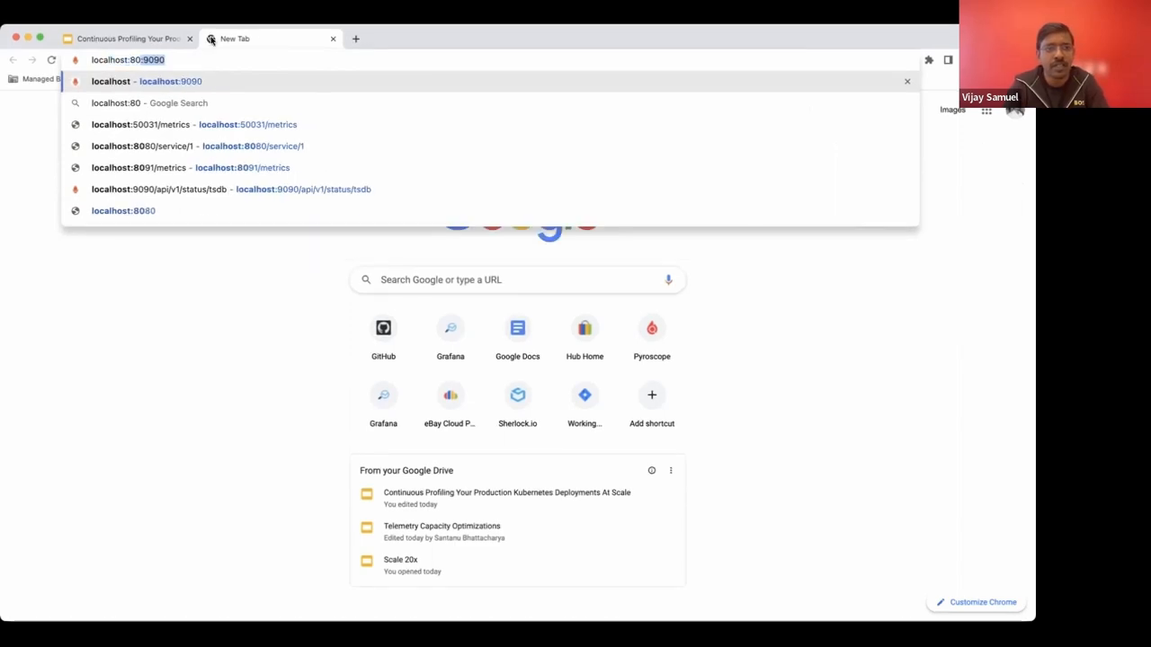
click(122, 210)
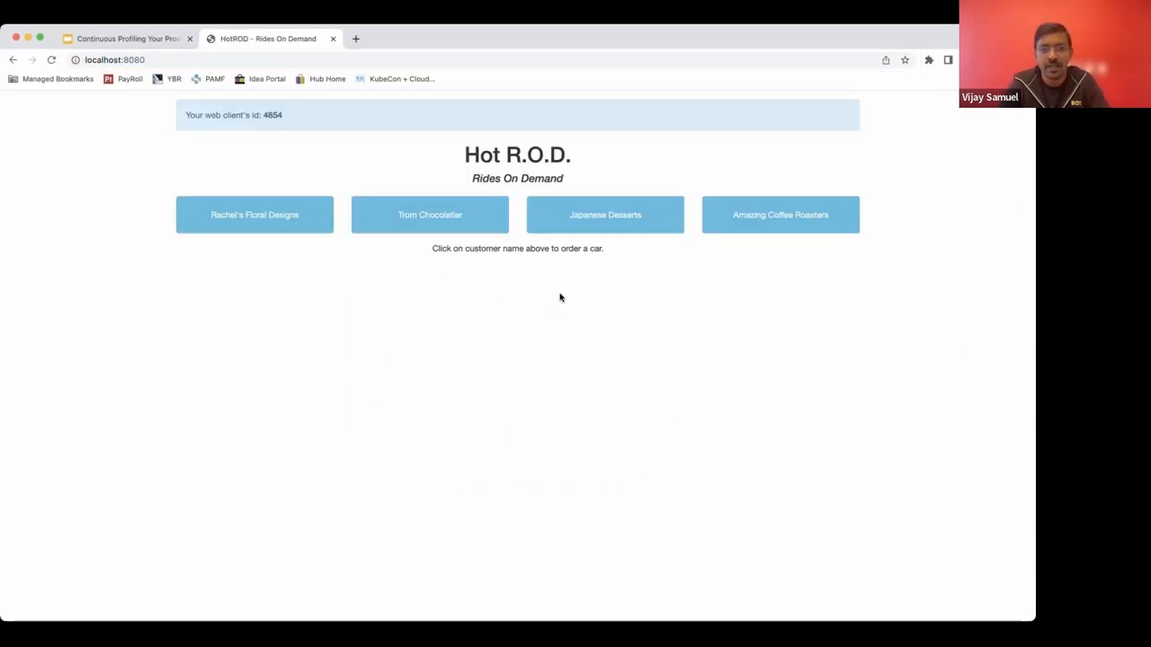
mouse_move(256, 214)
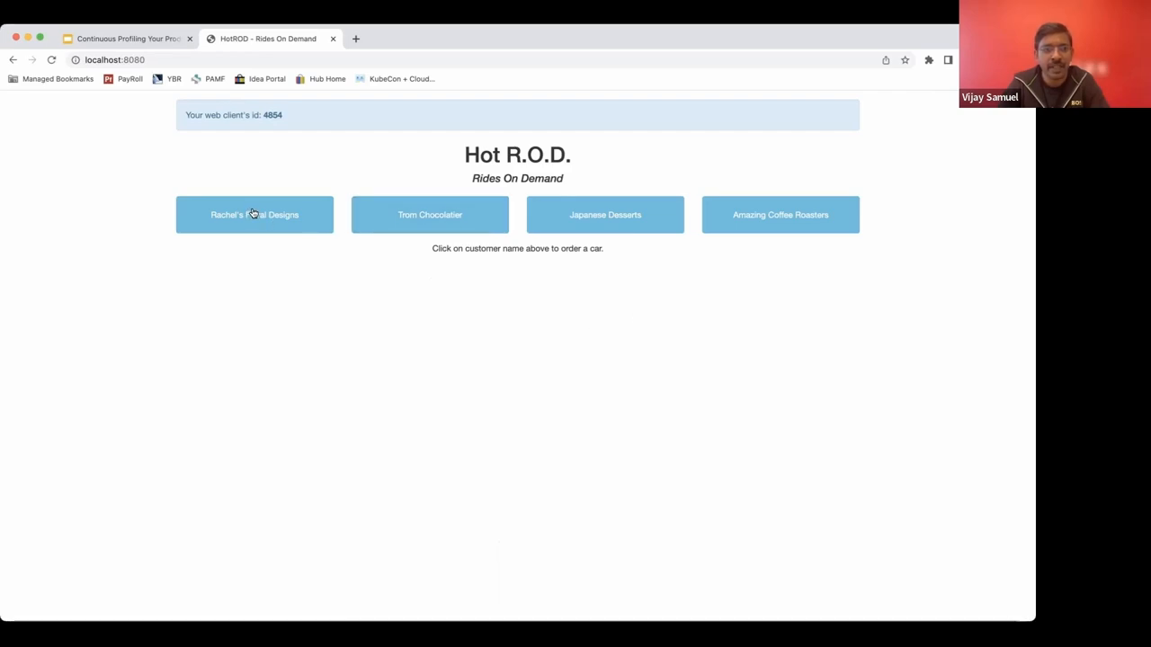
click(256, 214)
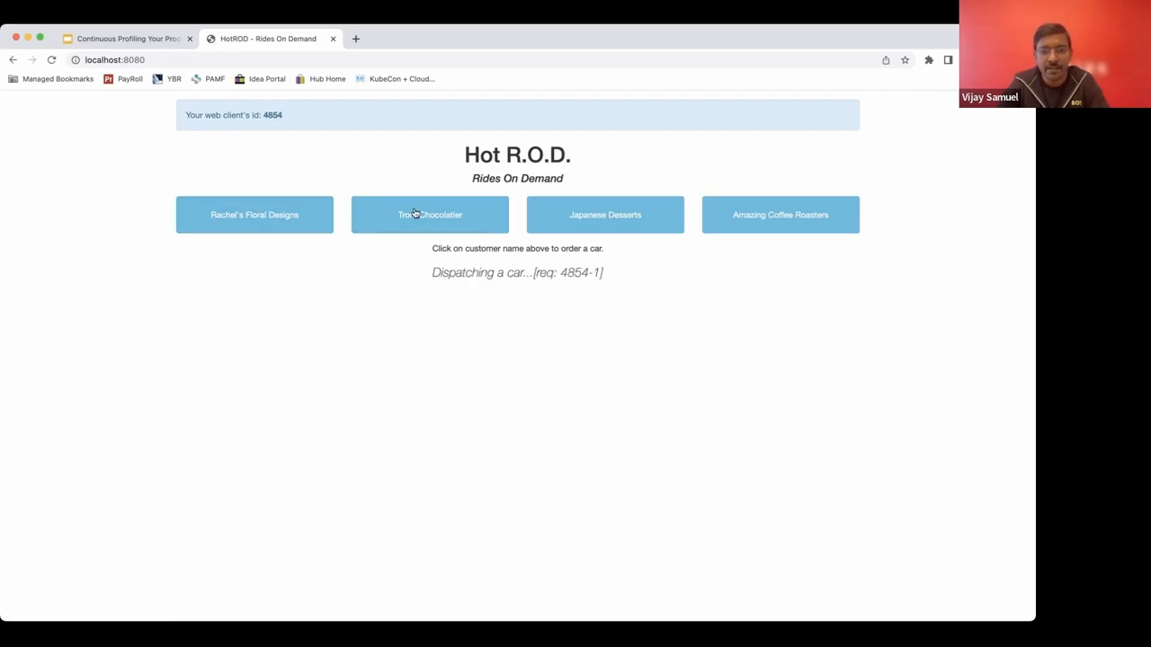
click(781, 214)
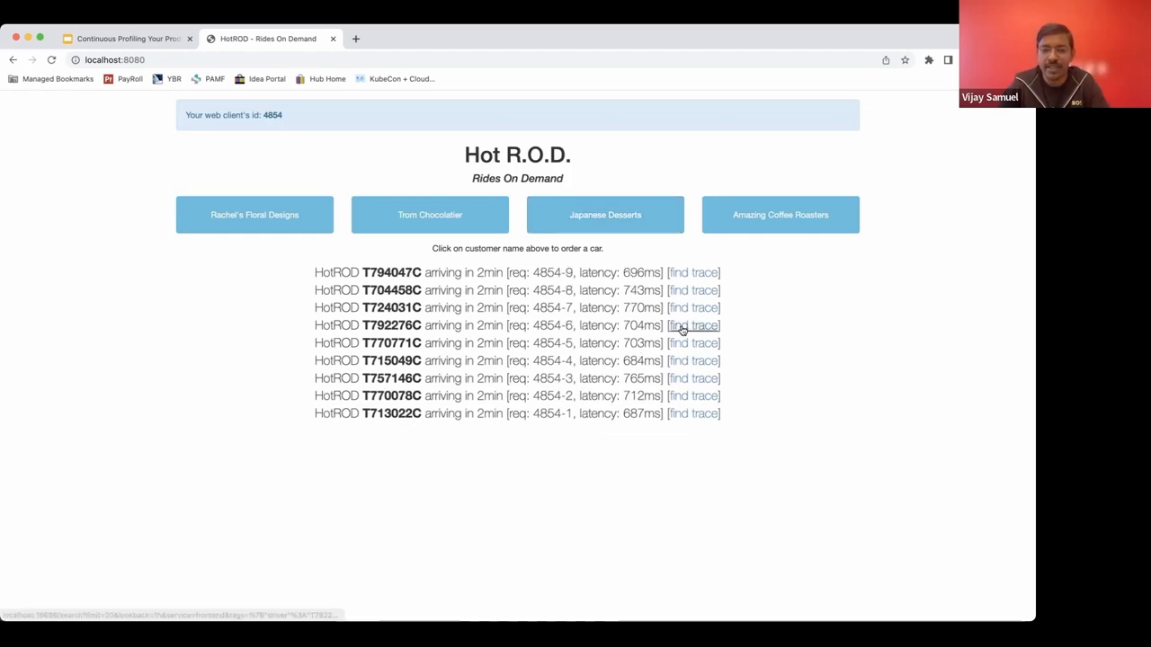
Open the Jaeger trace for driver T792276C's ride, then a fresh blank tab.
click(693, 325)
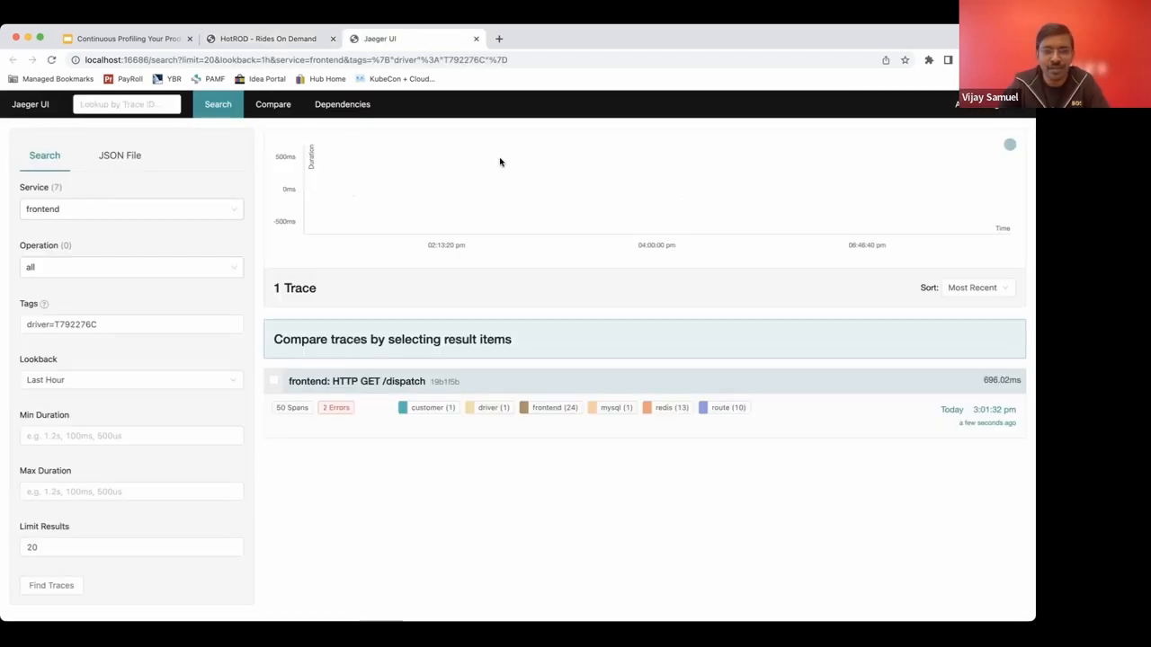
click(356, 381)
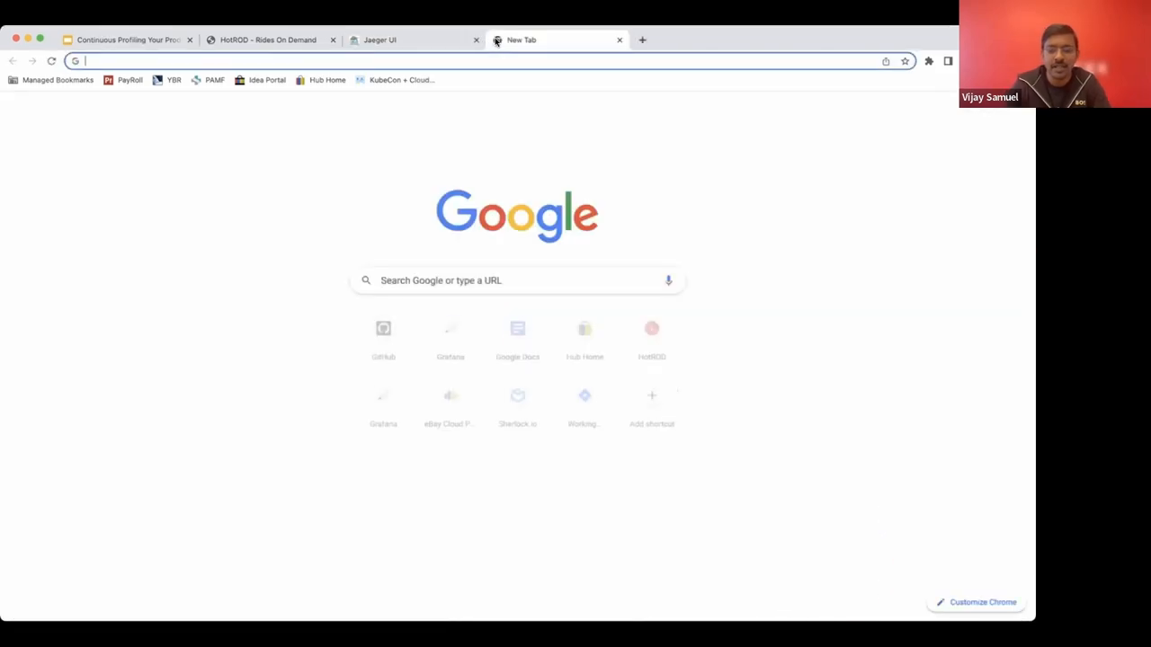
Load the Pyroscope server page and drop down the Application list of hotrod profiles.
text(localhost:9090)
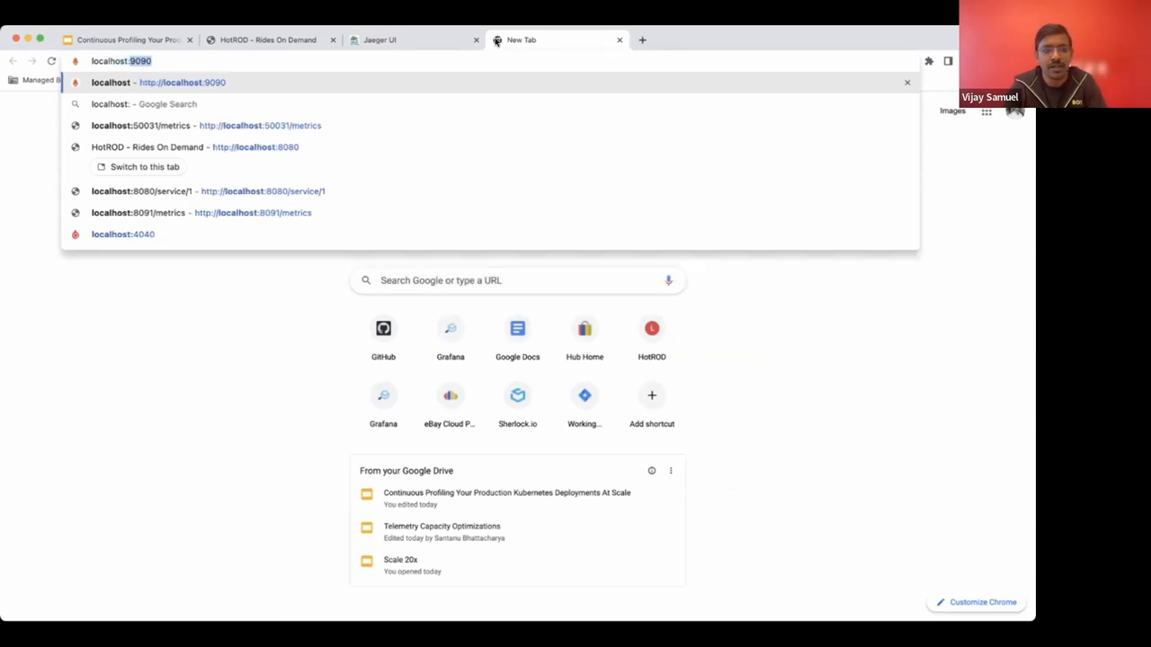
click(123, 234)
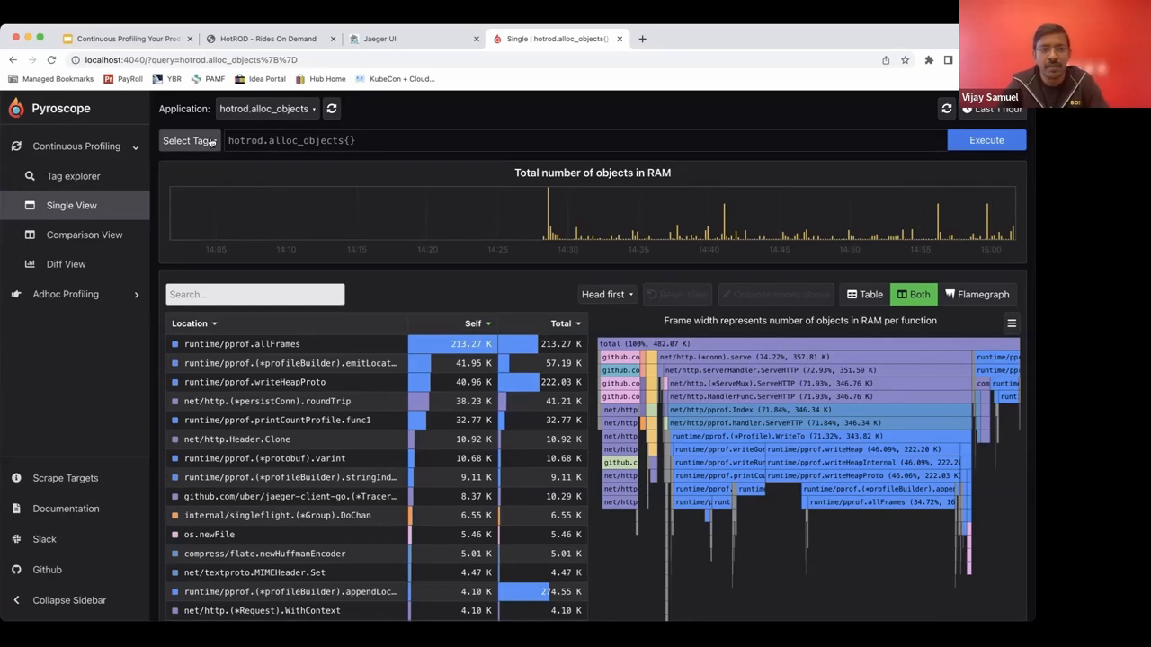
click(189, 140)
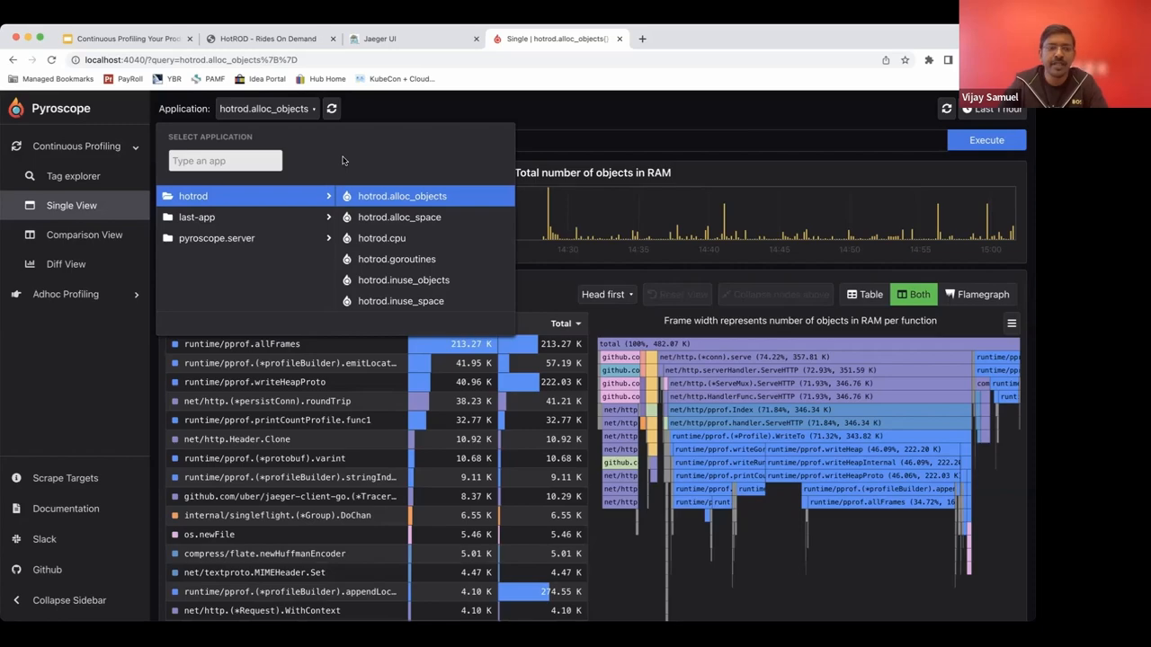
mouse_move(279, 245)
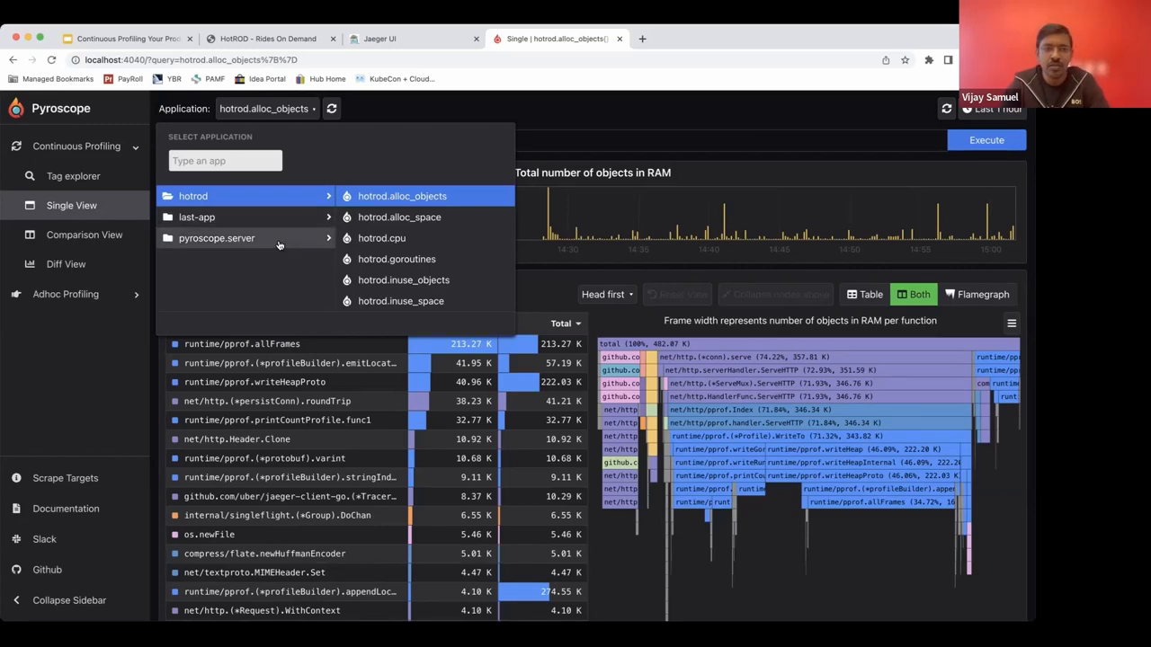
mouse_move(279, 243)
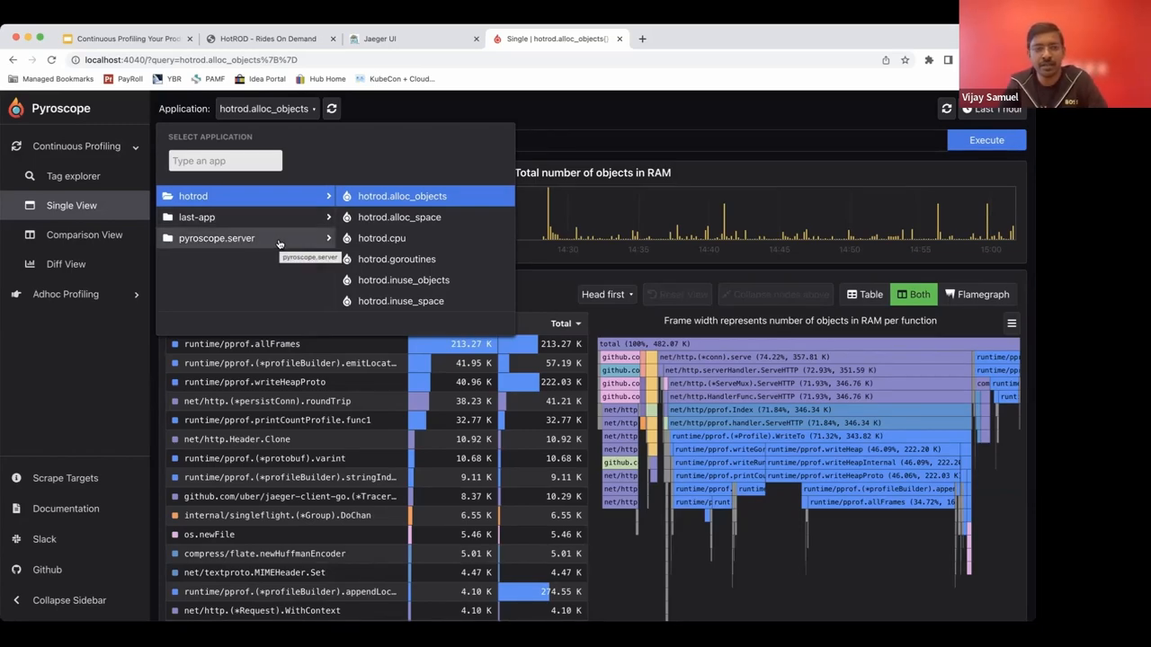
click(216, 237)
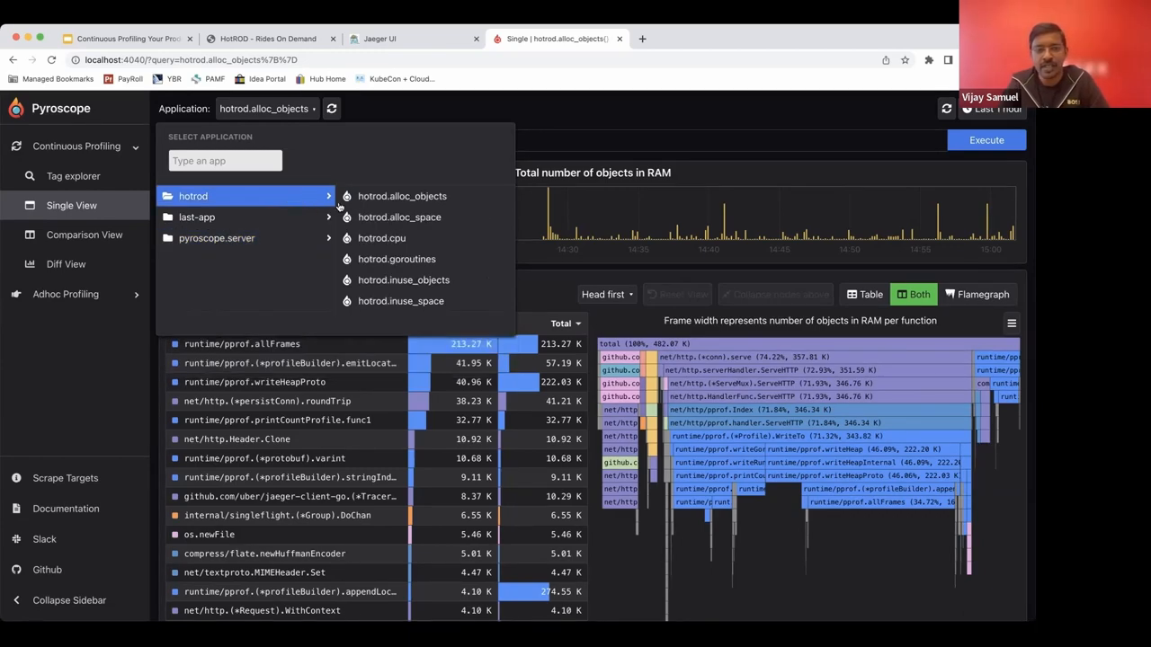
mouse_move(400, 300)
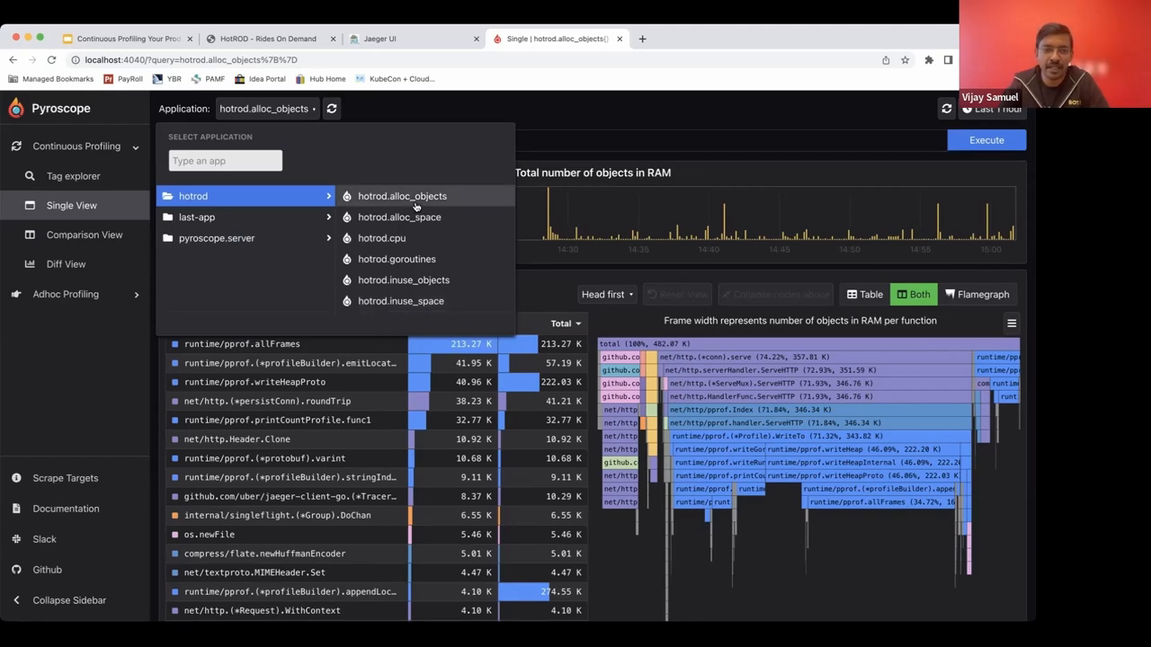
mouse_move(399, 300)
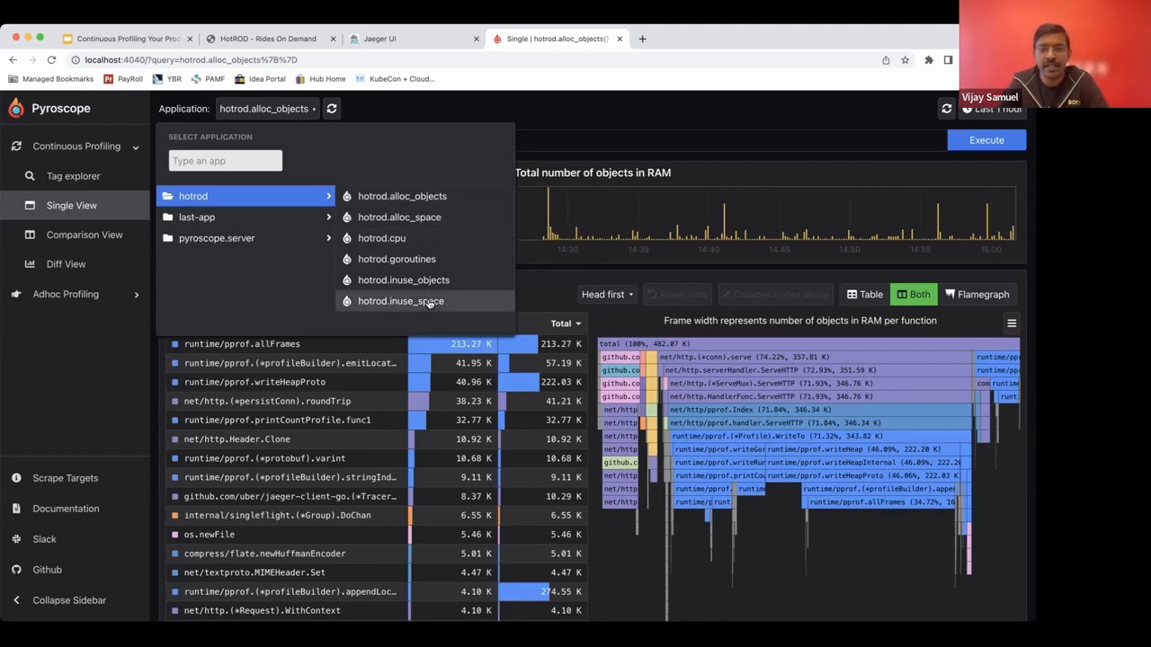
mouse_move(395, 259)
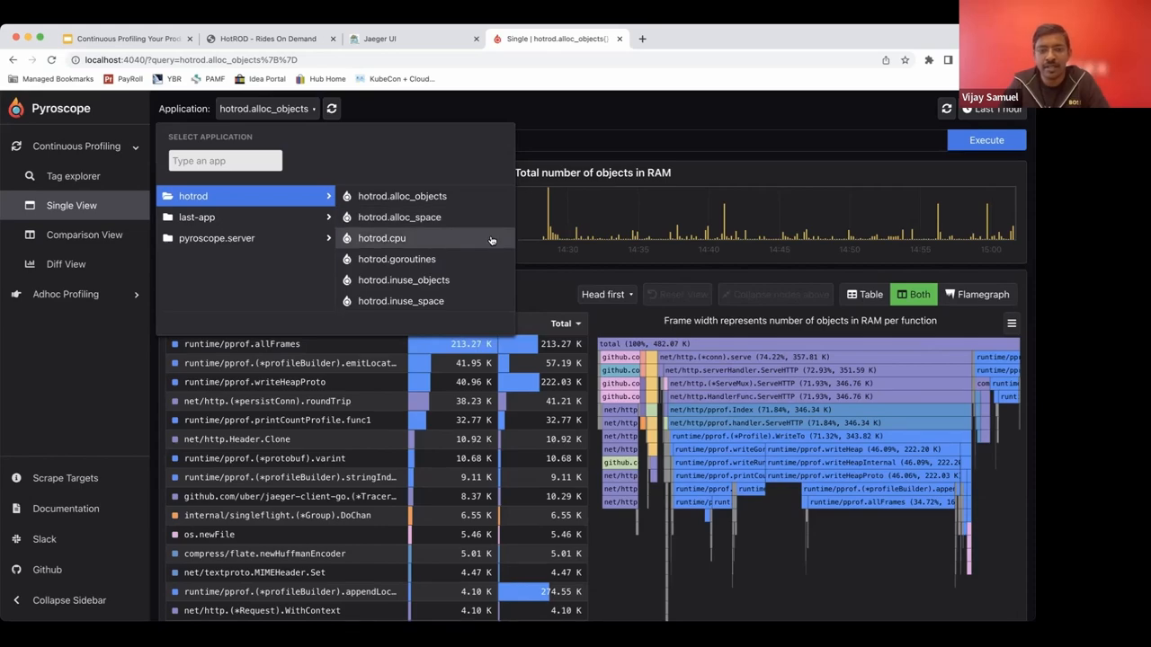
mouse_move(505, 273)
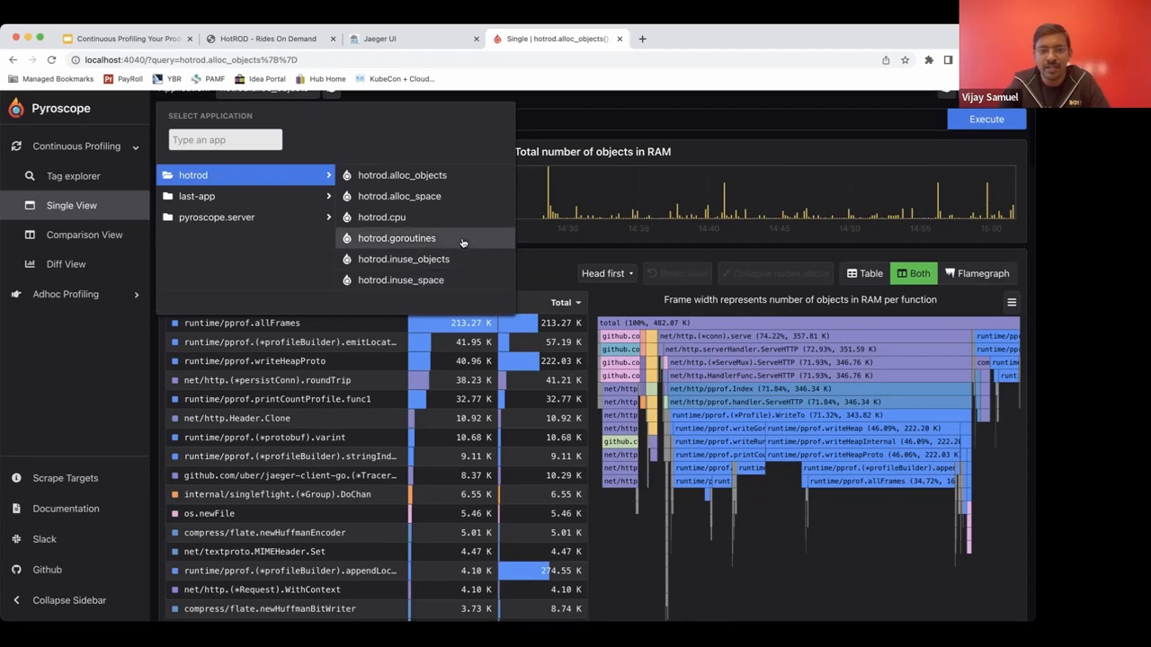
mouse_move(543, 255)
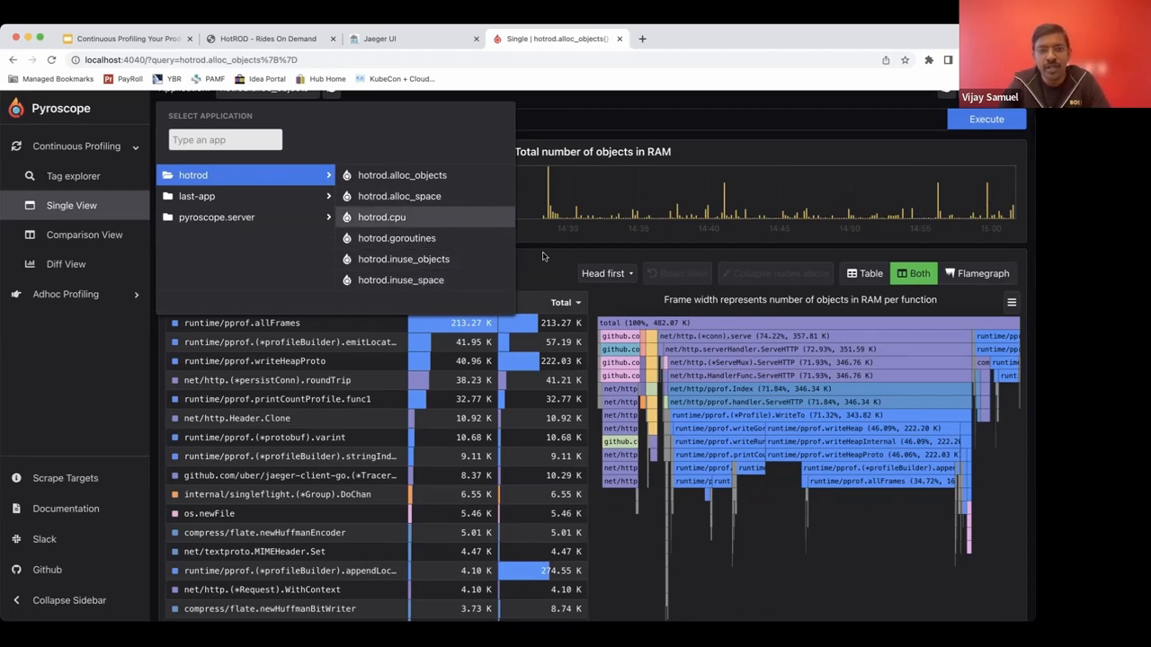
click(382, 216)
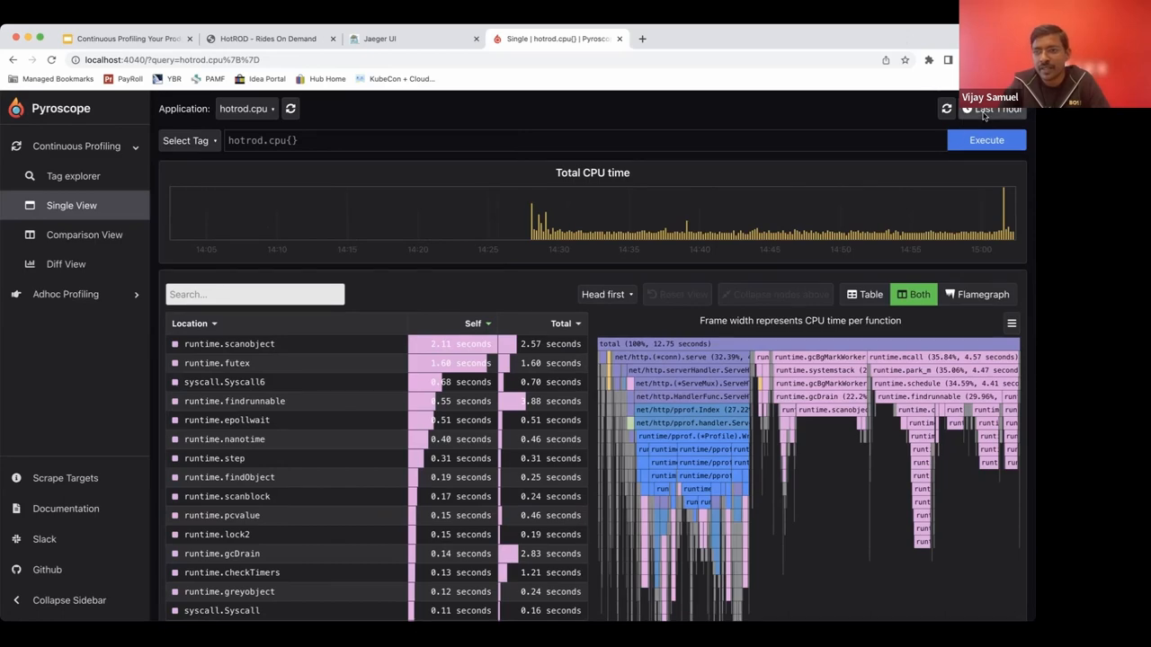
click(993, 110)
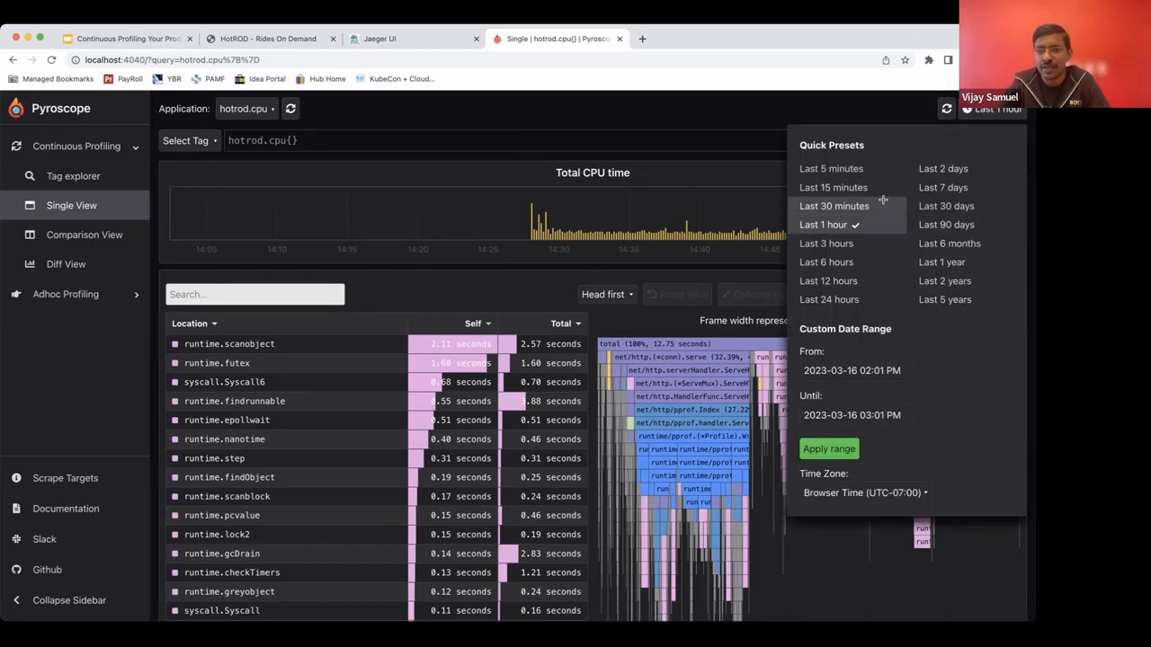
click(835, 205)
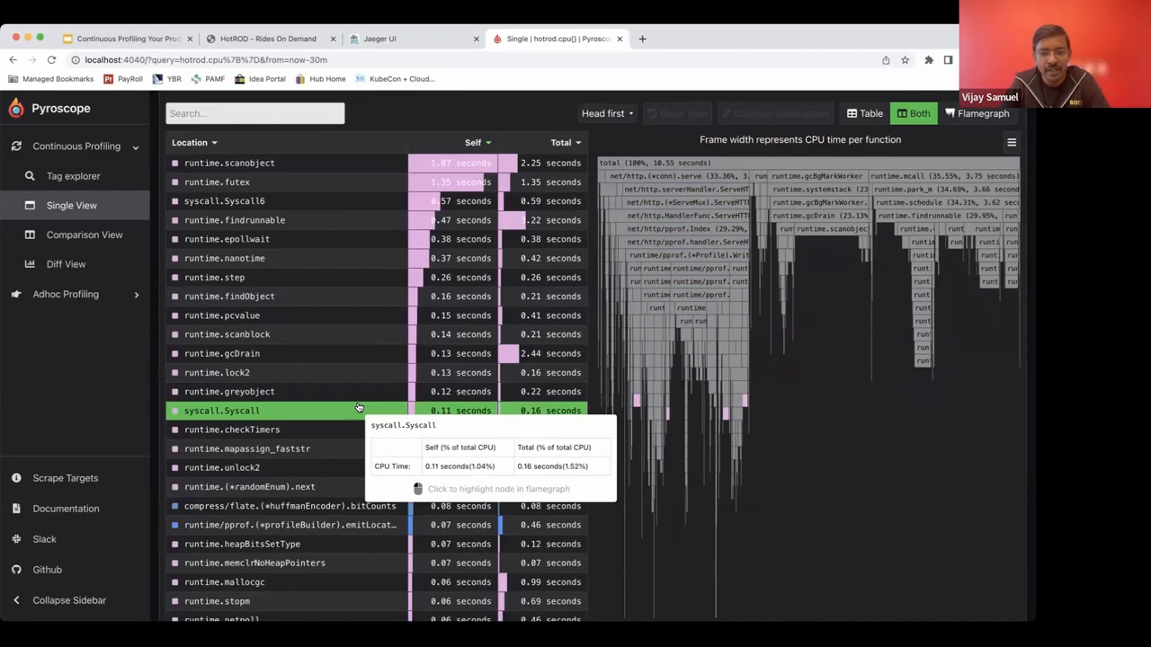
mouse_move(751, 439)
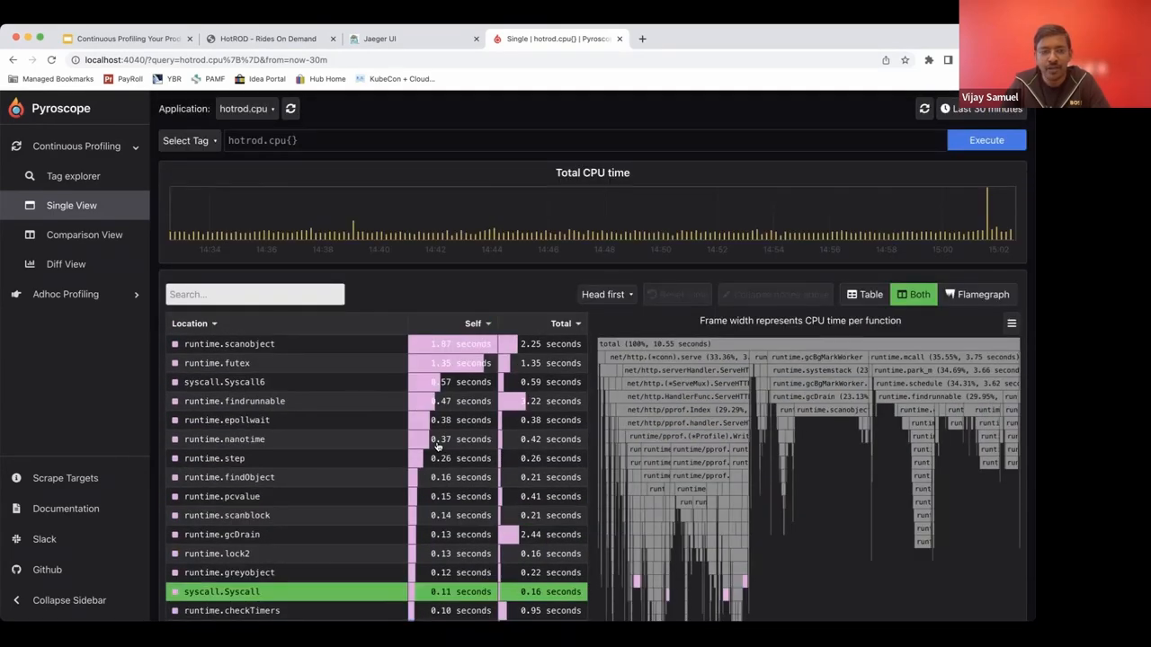
mouse_move(769, 383)
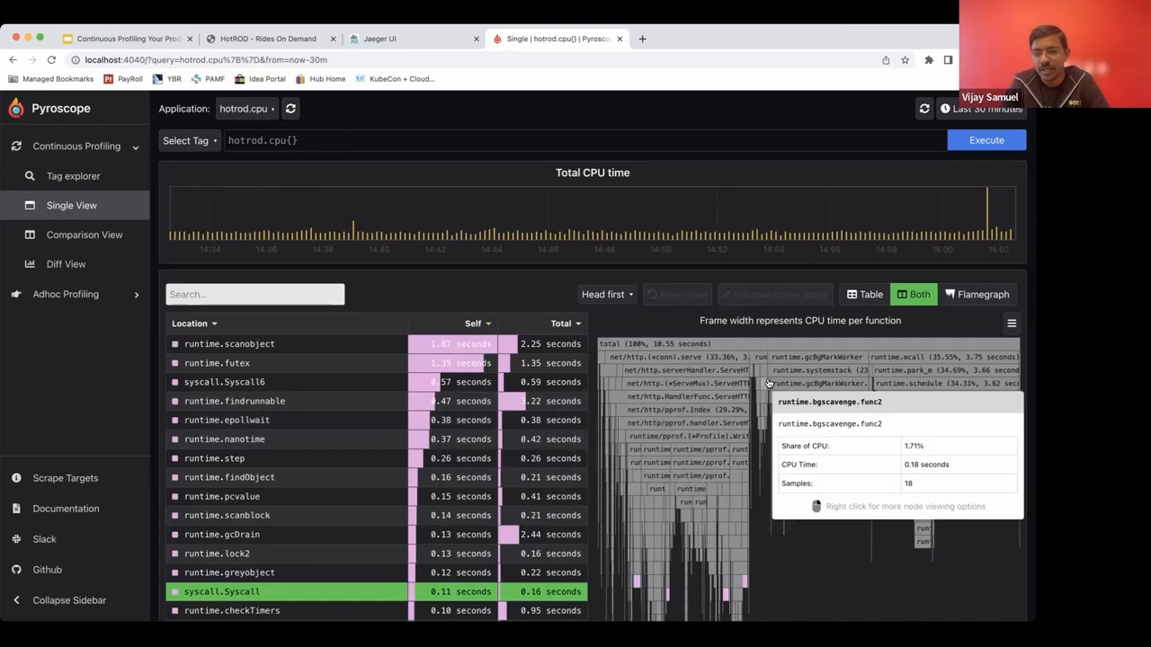
mouse_move(837, 398)
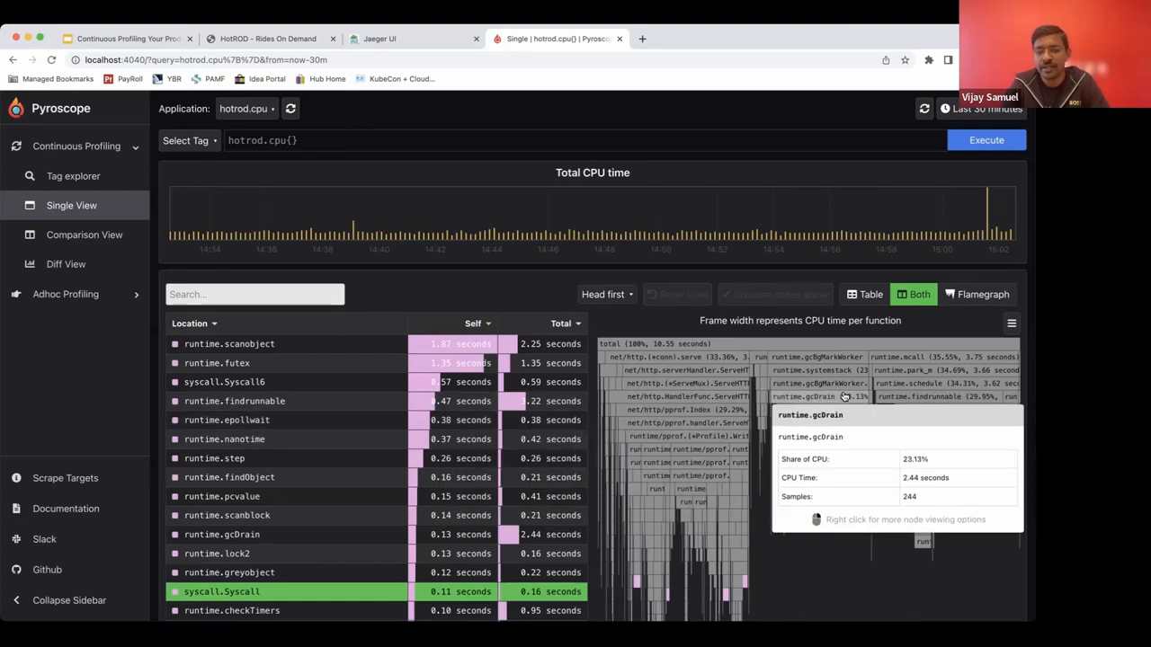
mouse_move(818, 528)
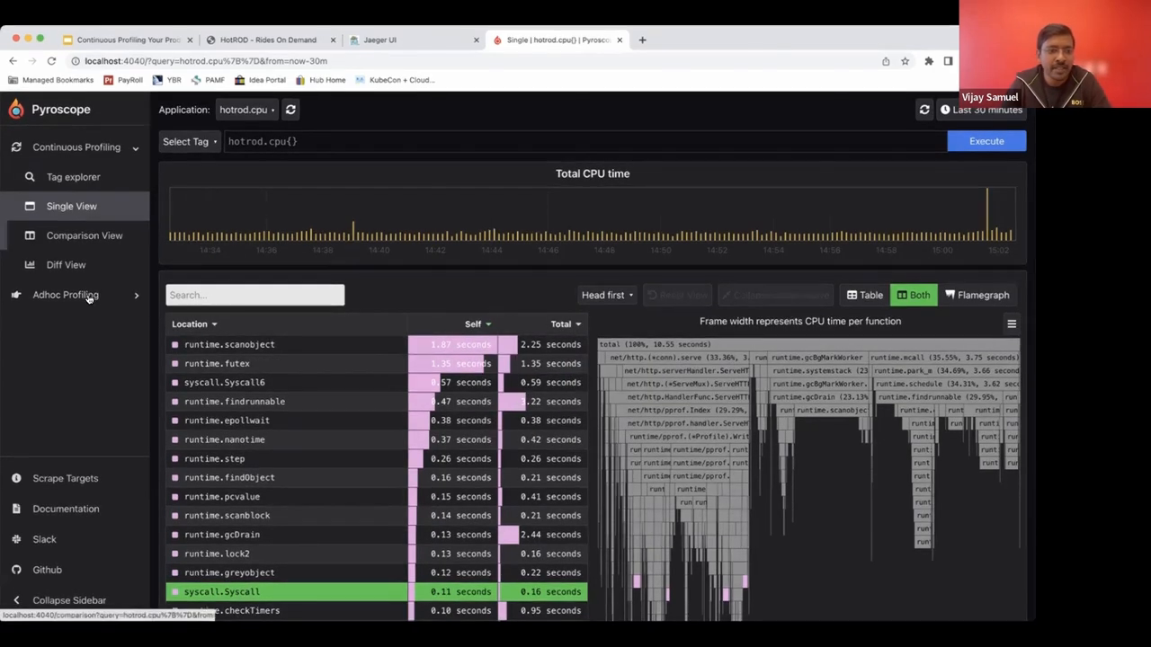
Go to Adhoc Profiling > Single View with its pprof/json/collapsed upload area.
click(64, 295)
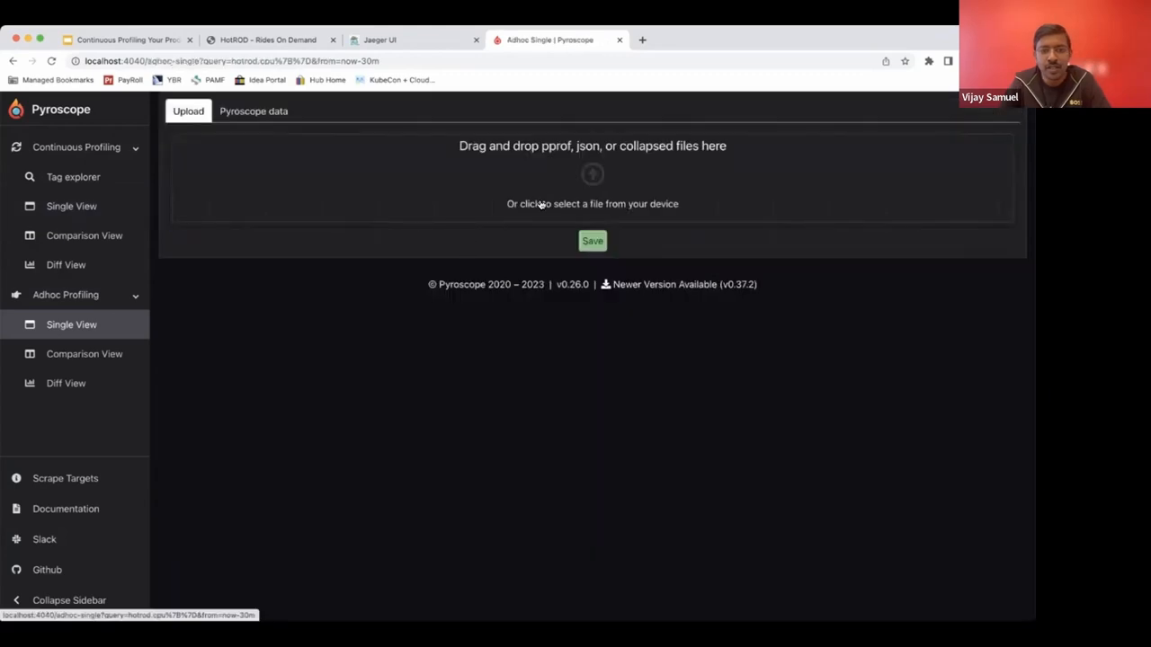
mouse_move(557, 196)
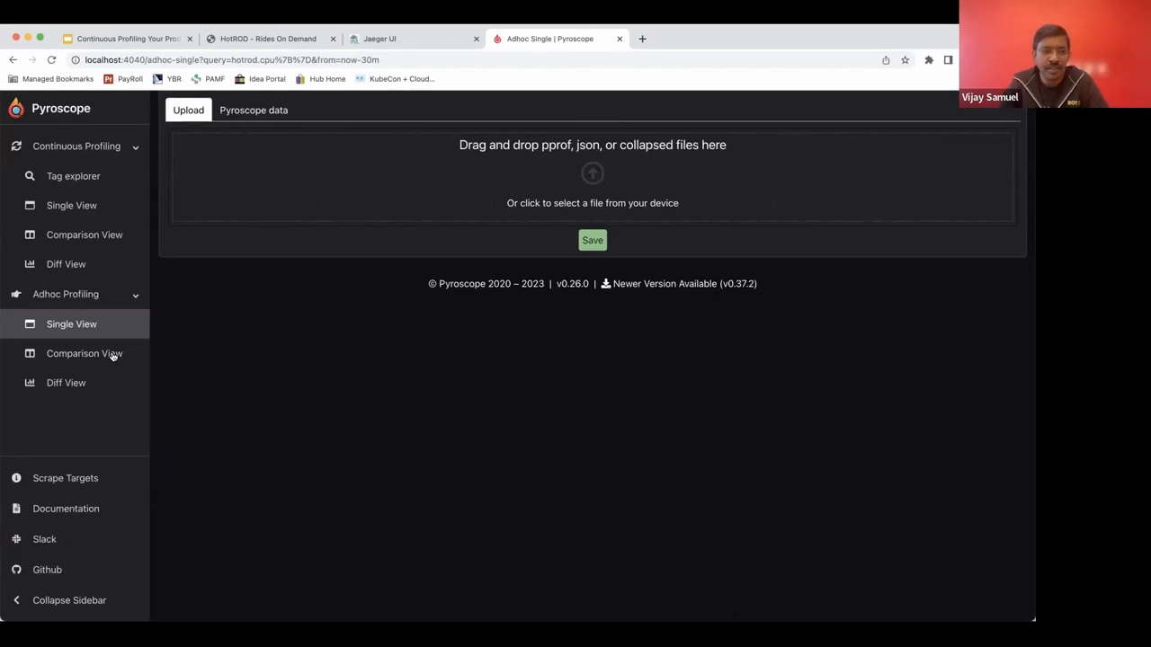
mouse_move(83, 353)
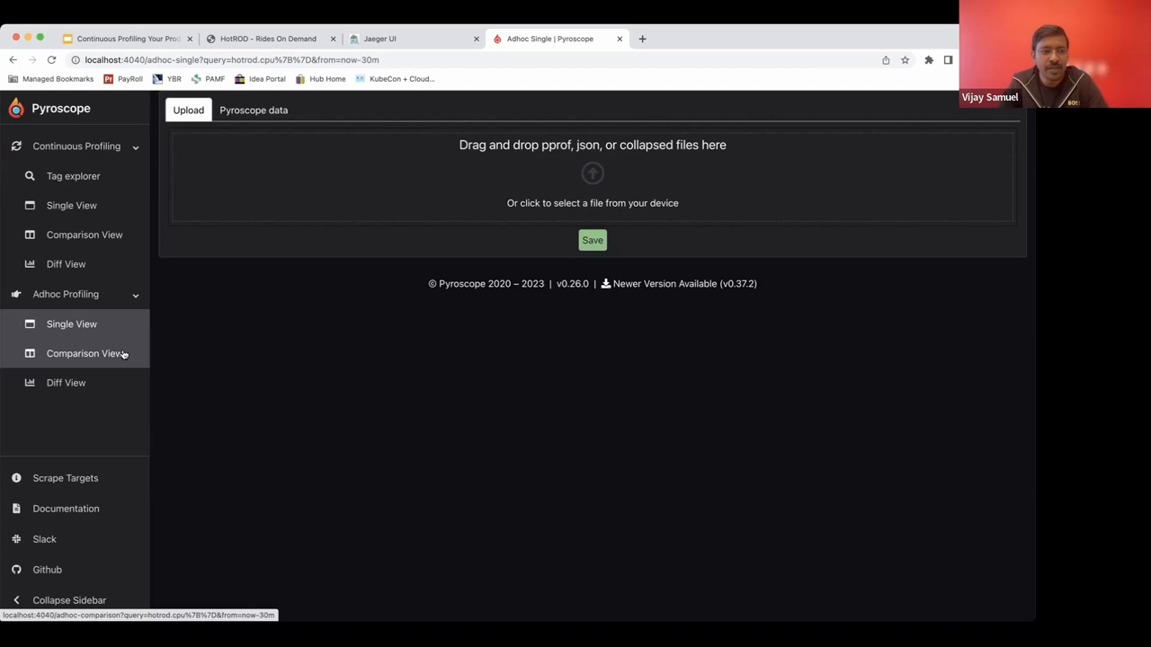
mouse_move(108, 345)
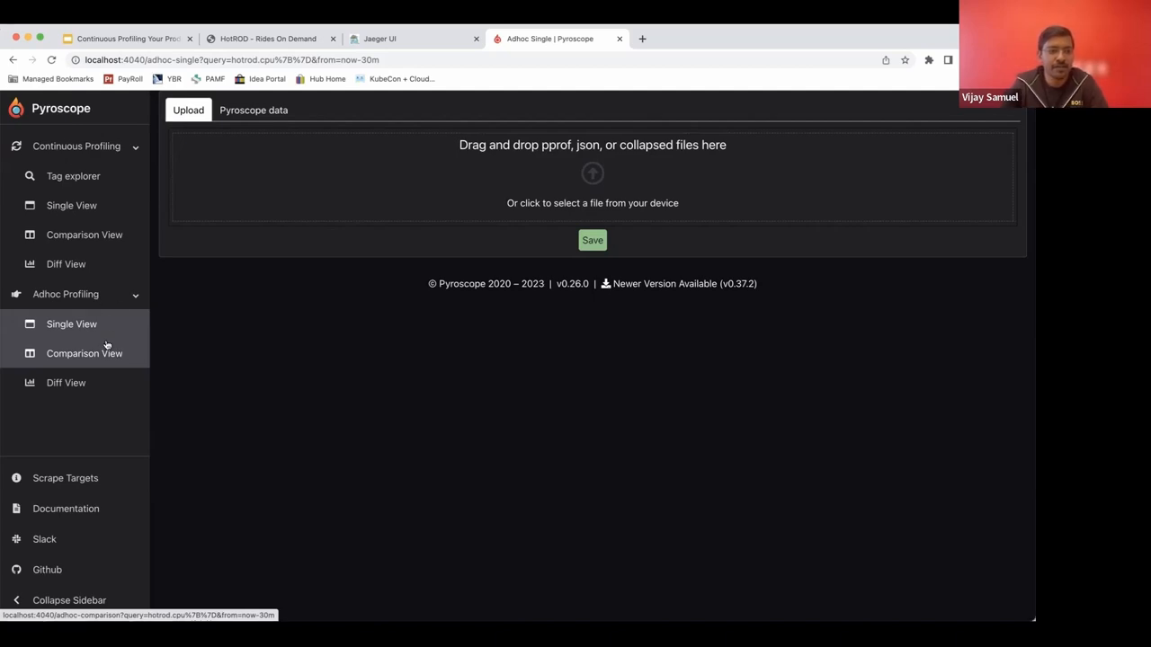
mouse_move(165, 360)
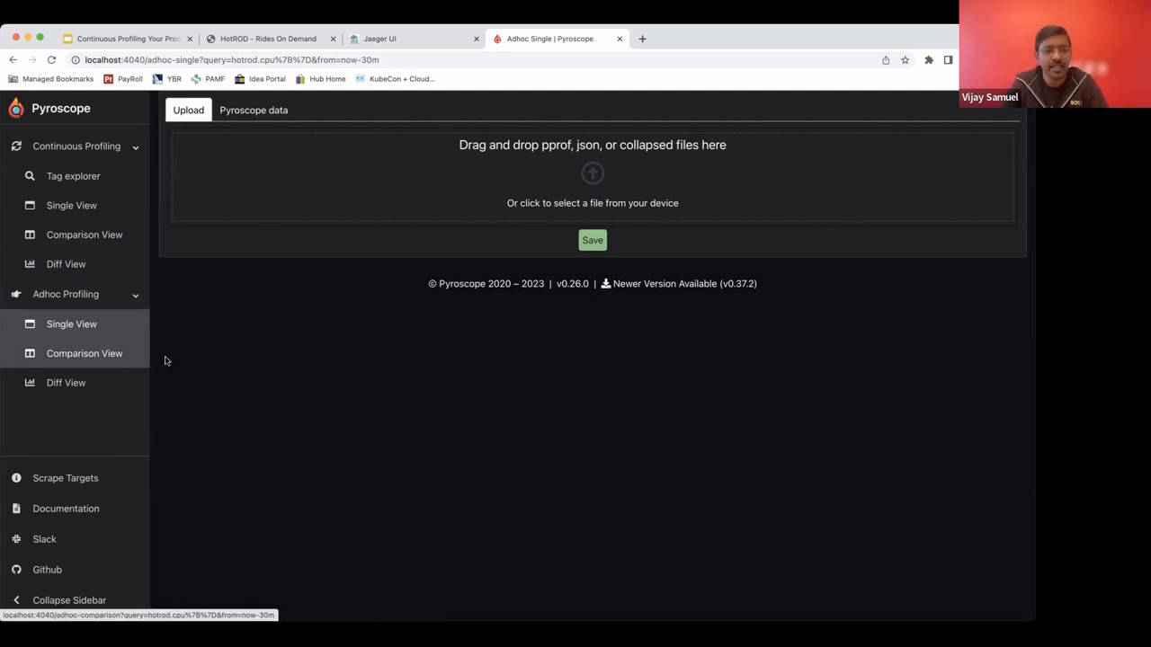
mouse_move(232, 360)
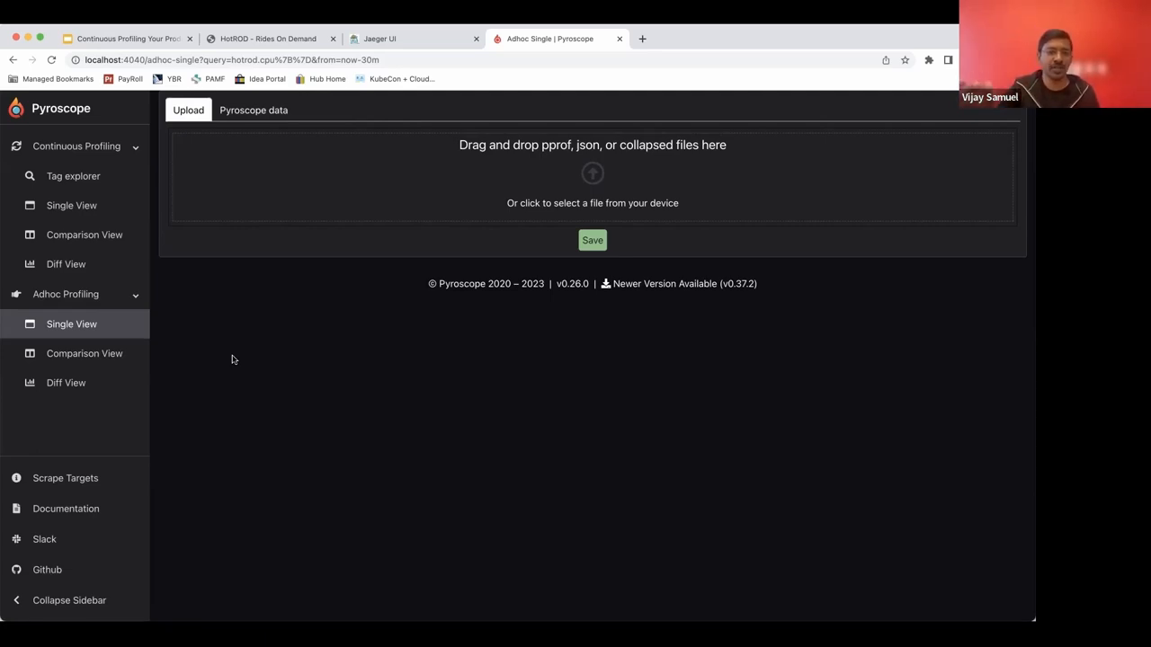
mouse_move(178, 302)
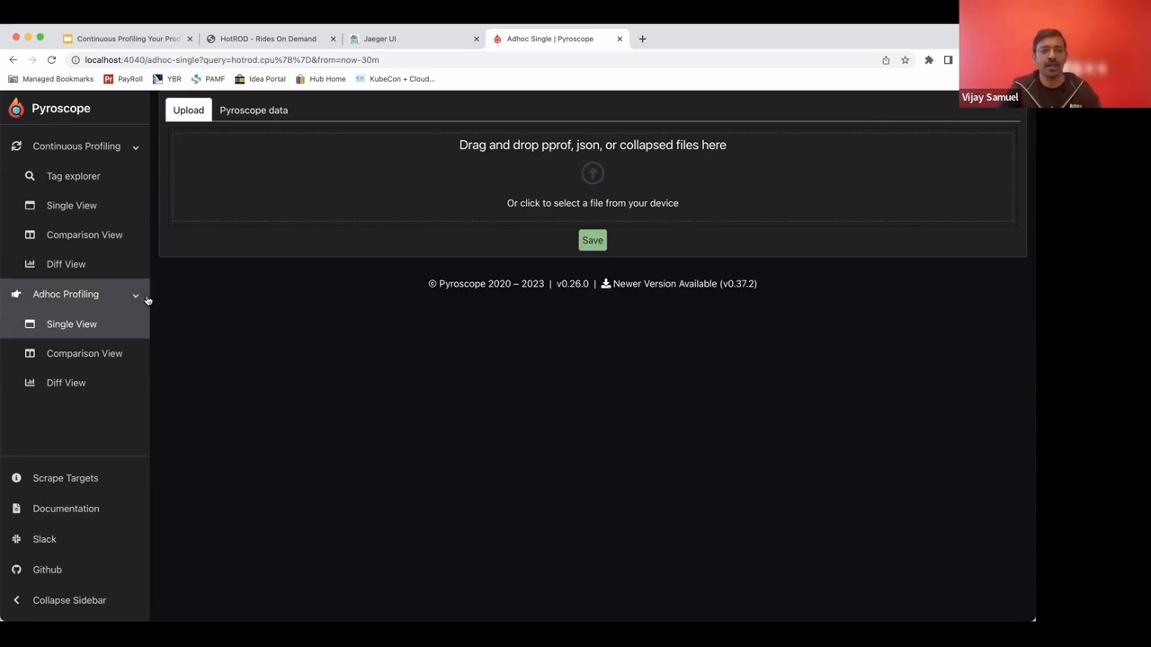
mouse_move(83, 234)
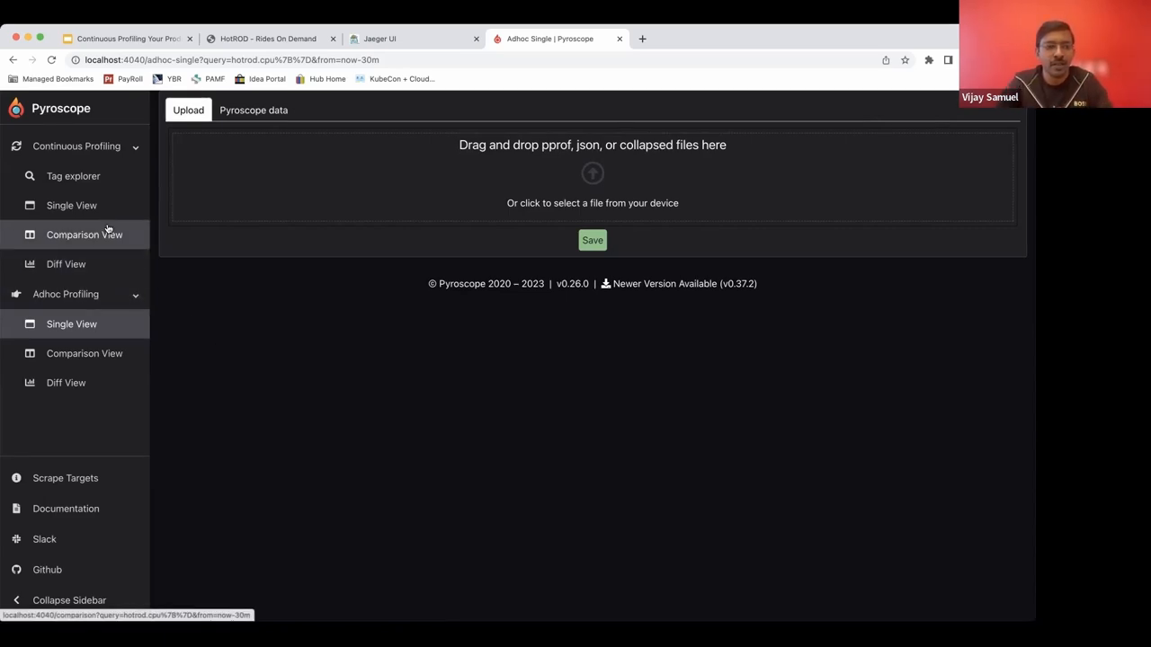
Go to Continuous Profiling > Comparison View for hotrod.cpu.
click(82, 234)
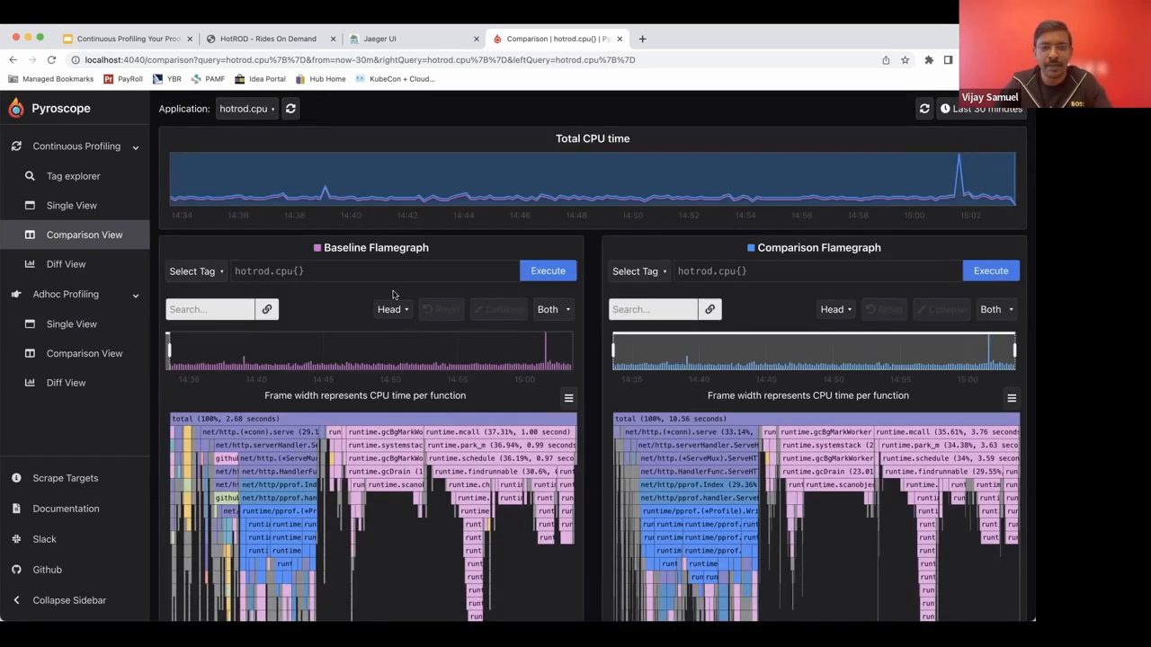
mouse_move(471, 332)
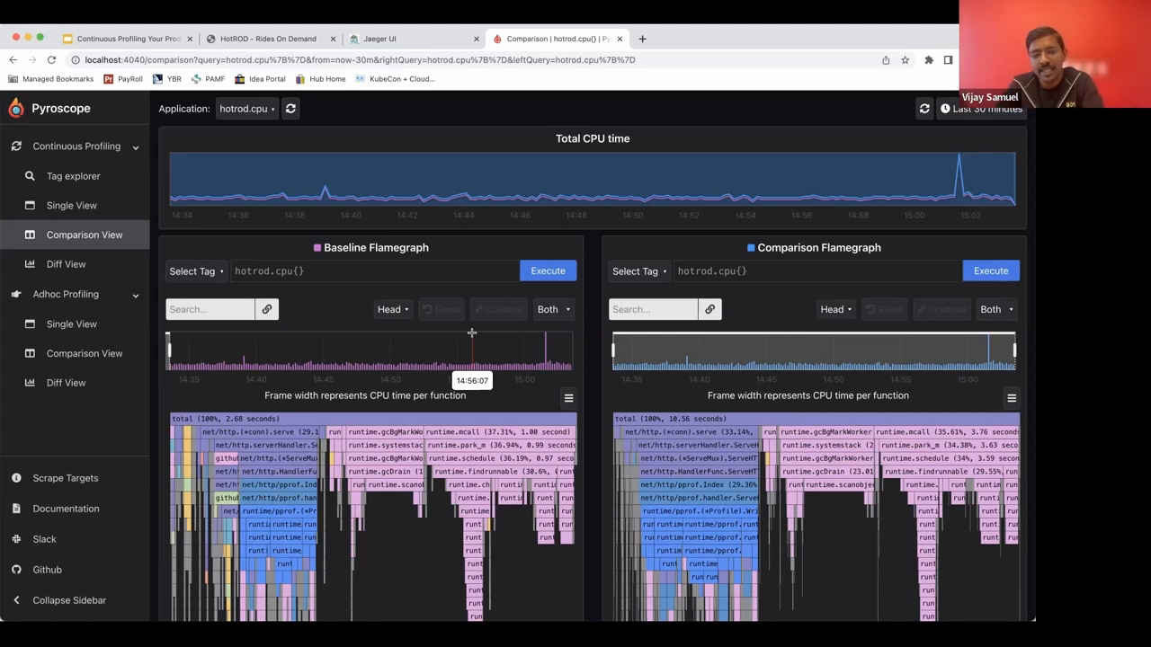
mouse_move(501, 363)
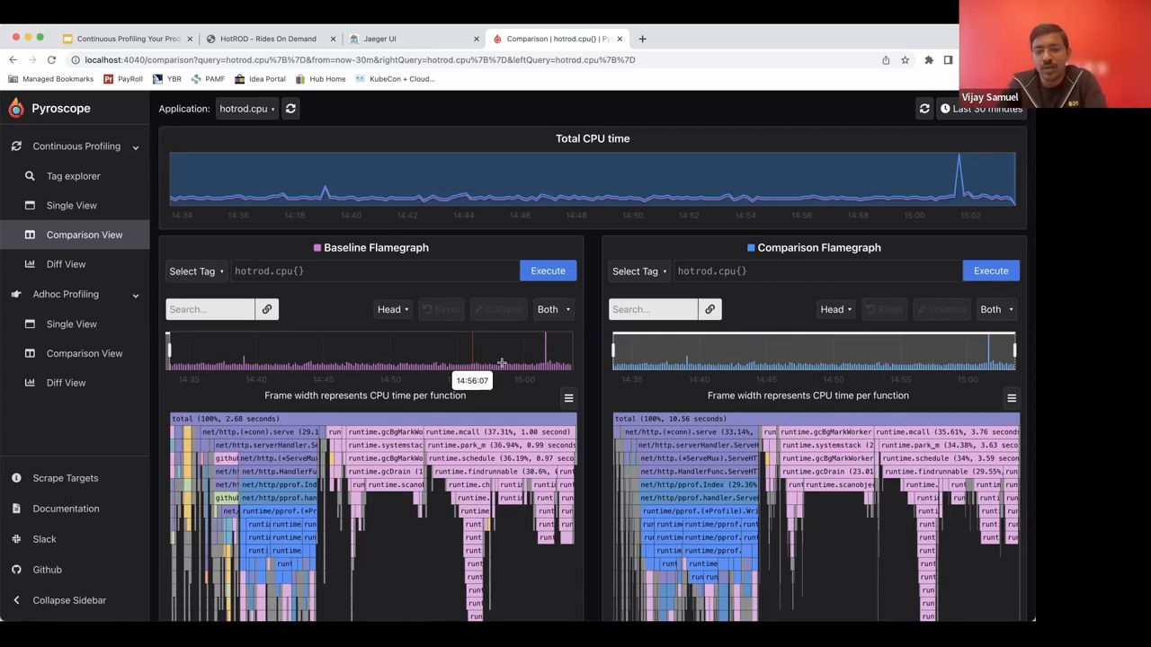
mouse_move(511, 403)
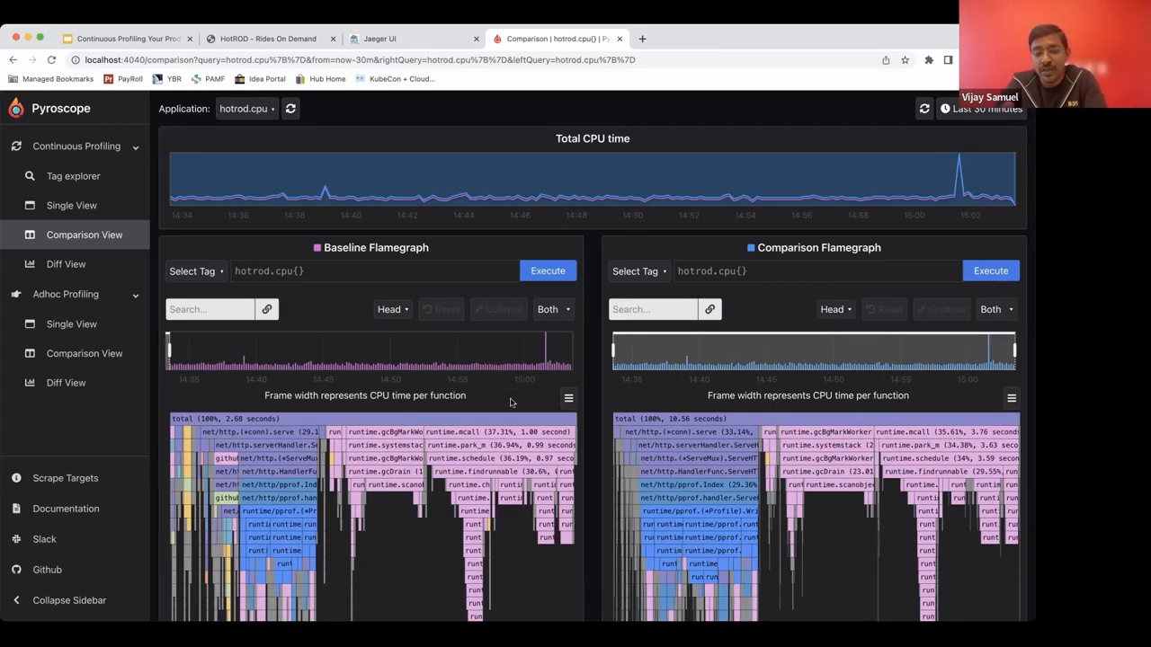
mouse_move(453, 363)
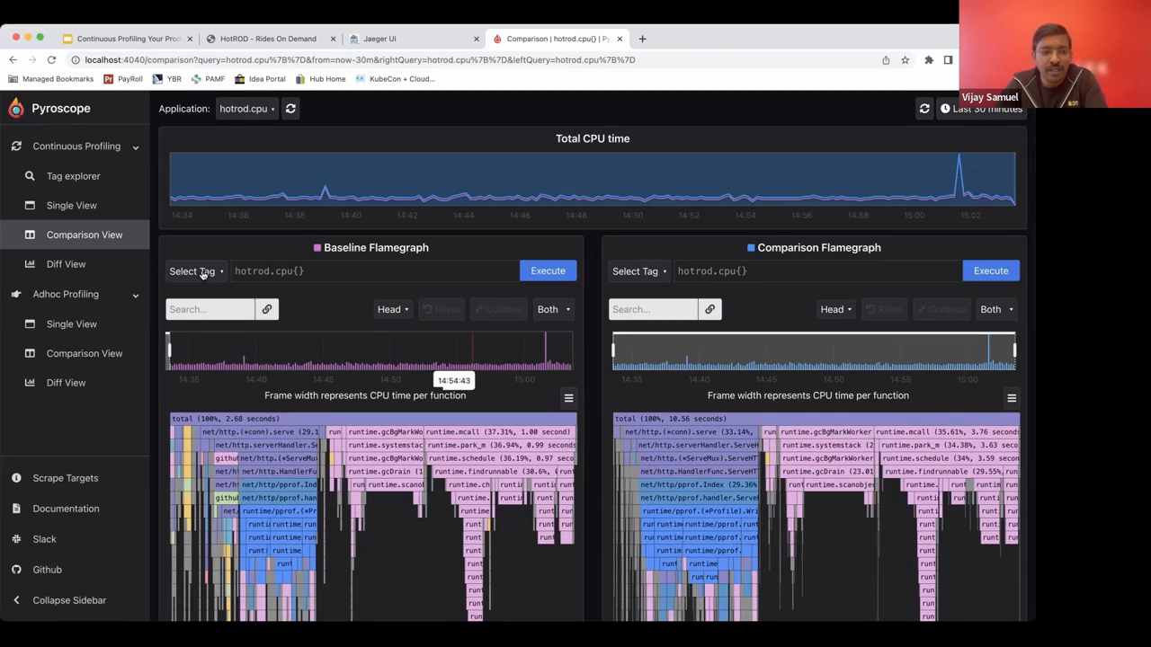
Filter both the baseline and comparison queries to tag instance = hotrod:6060.
click(191, 270)
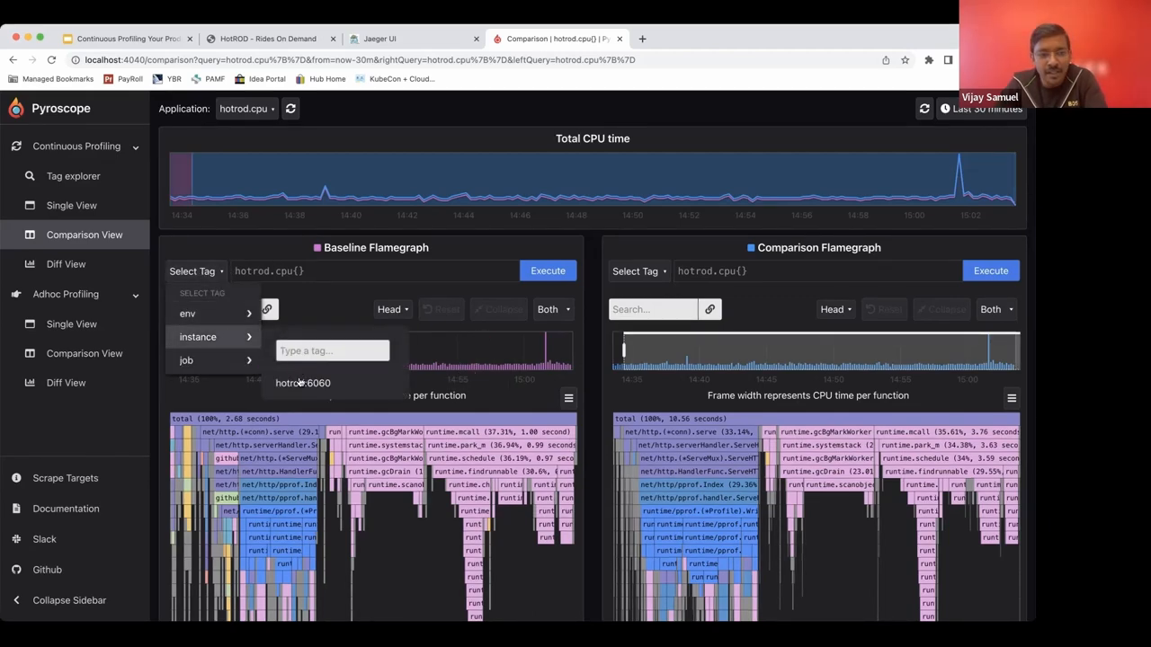
click(302, 381)
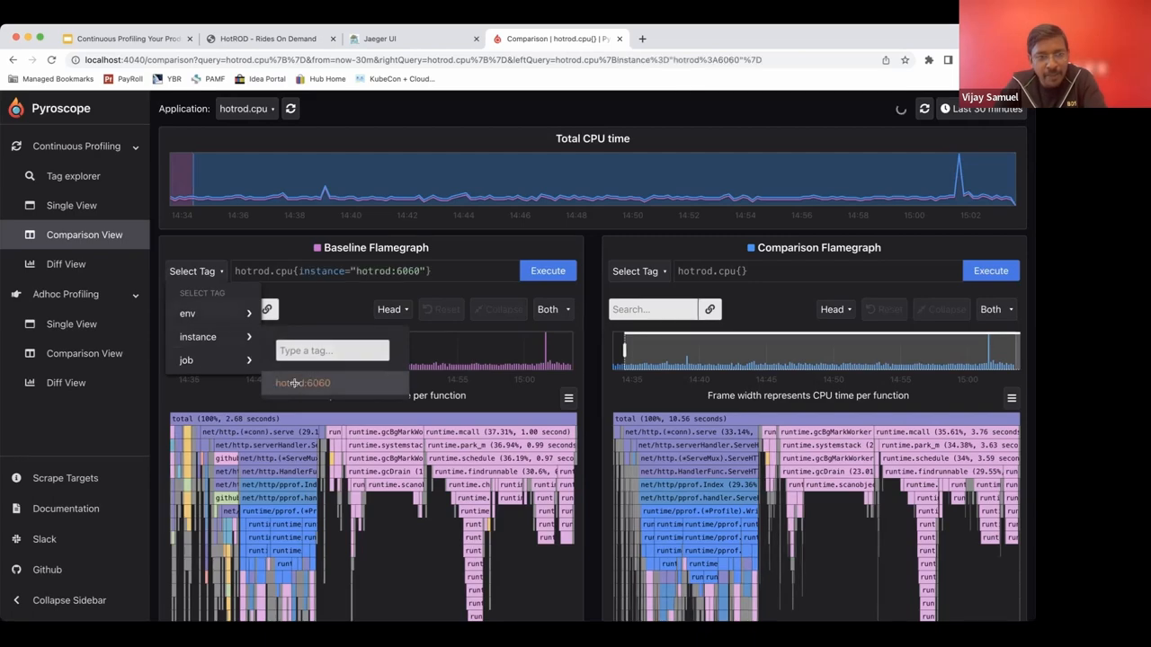
click(639, 269)
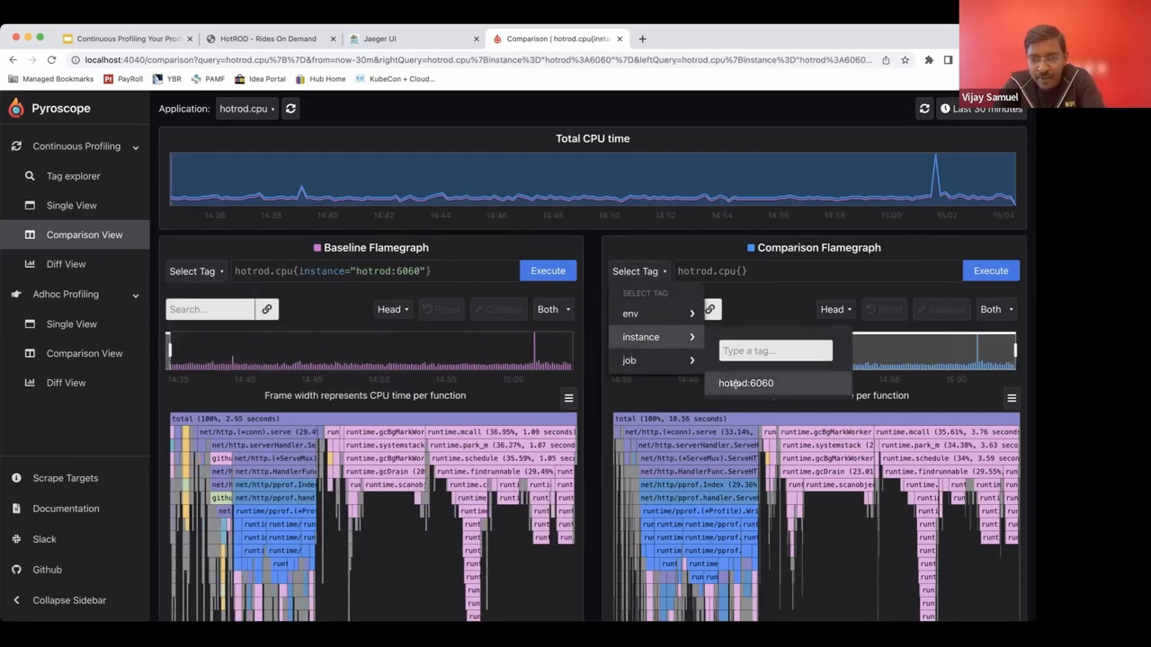
click(745, 383)
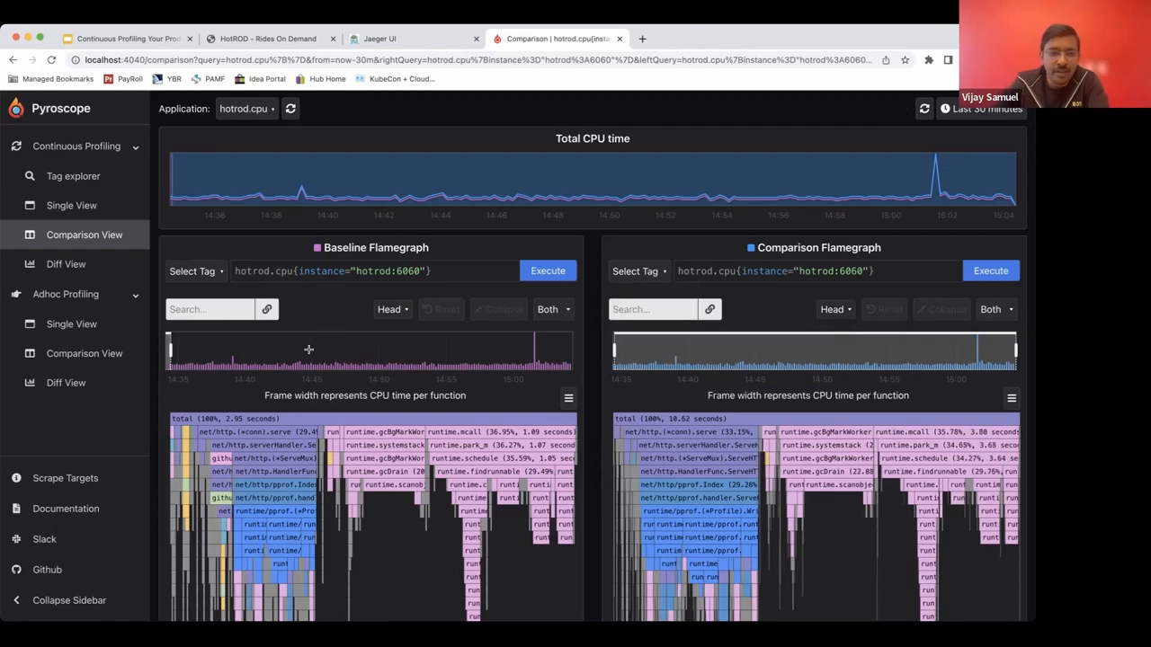
mouse_move(371, 363)
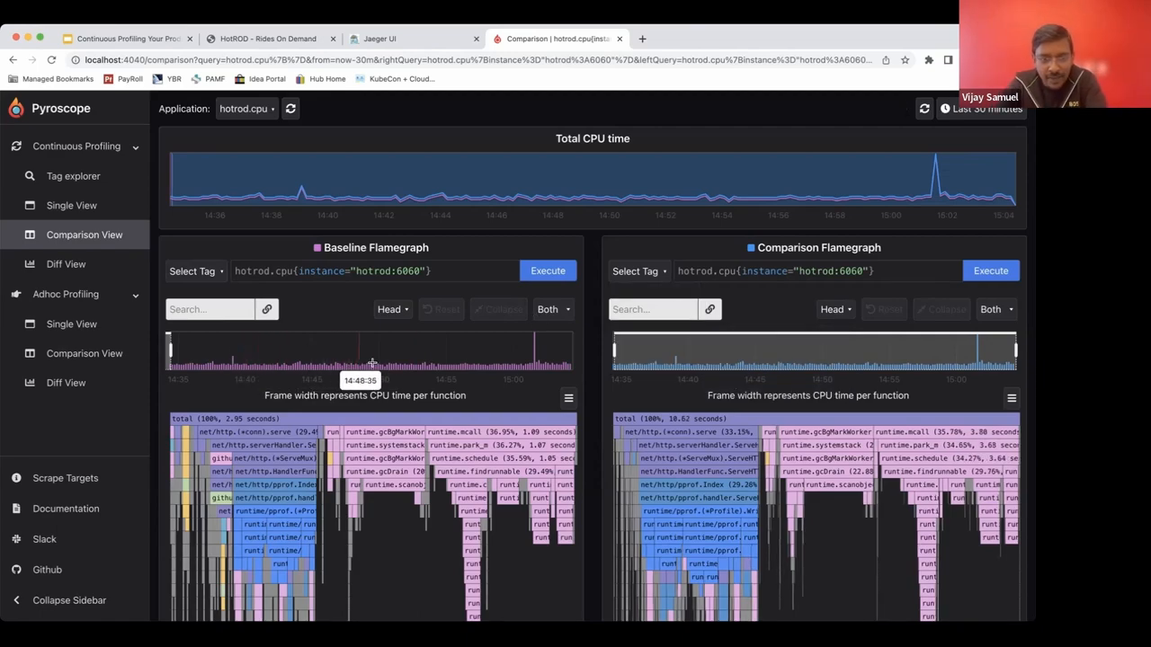
Select the baseline time window on the timeline, review the tables, and switch to Diff View.
drag(374, 360, 428, 359)
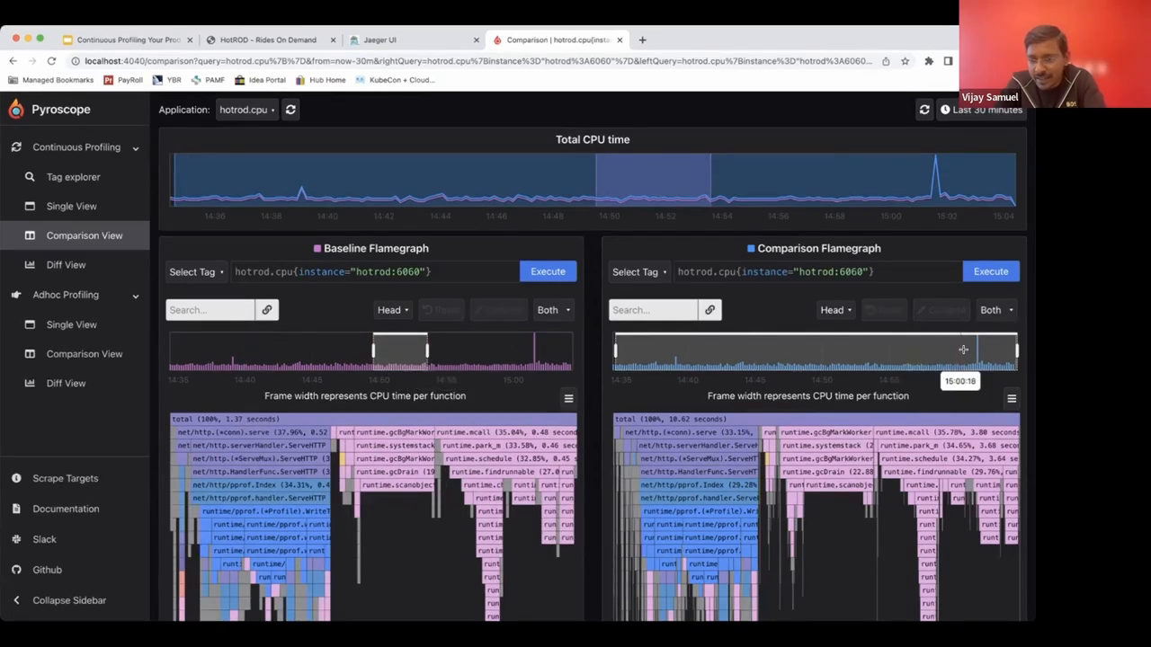
mouse_move(985, 349)
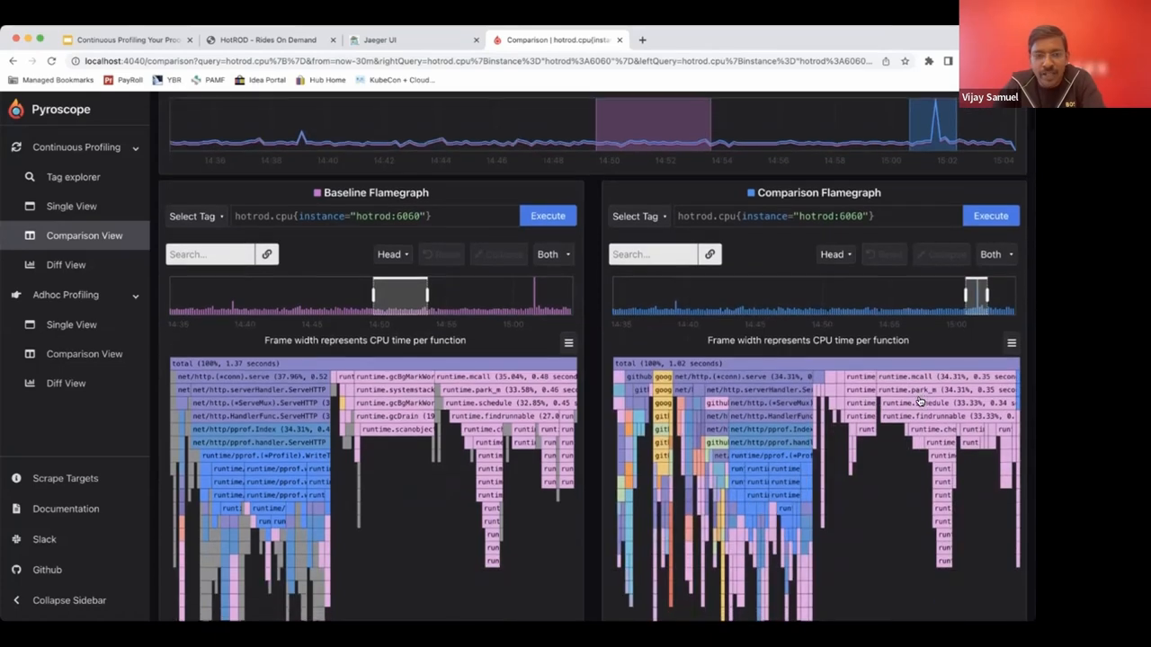
scroll(down, 3)
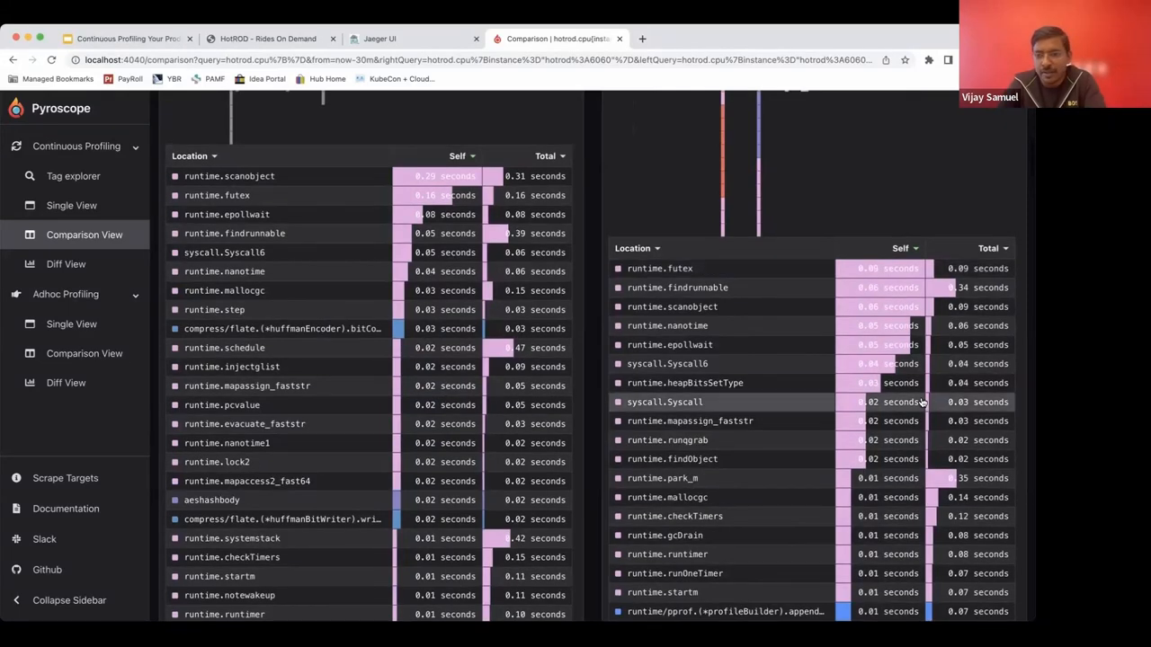
scroll(up, 3)
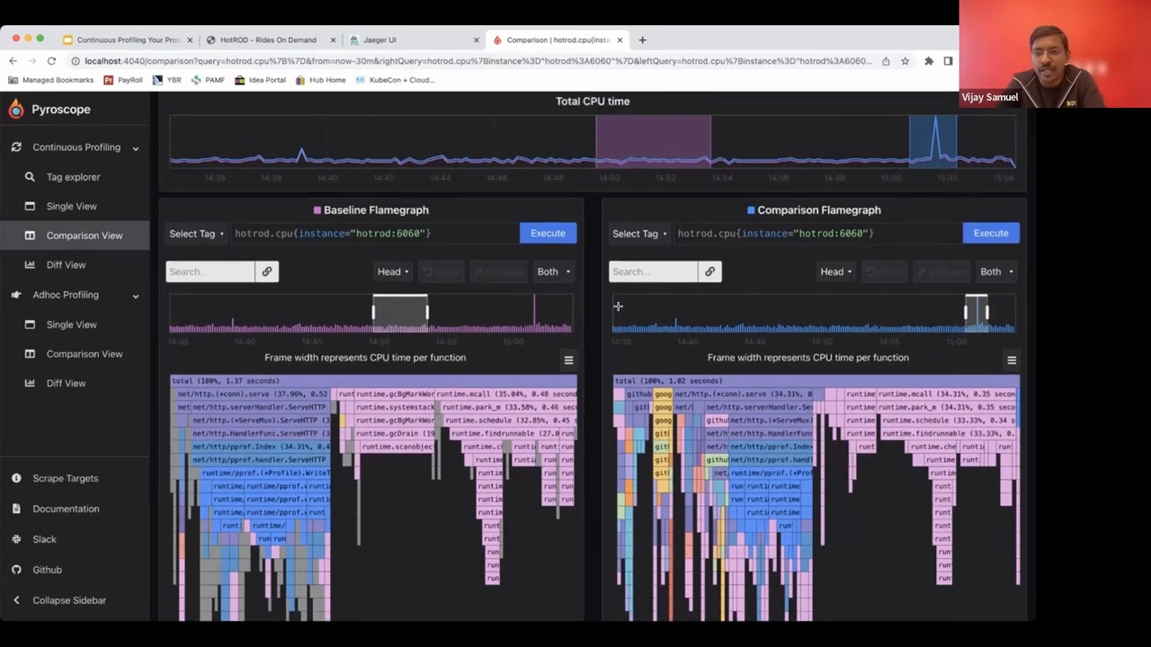
scroll(up, 3)
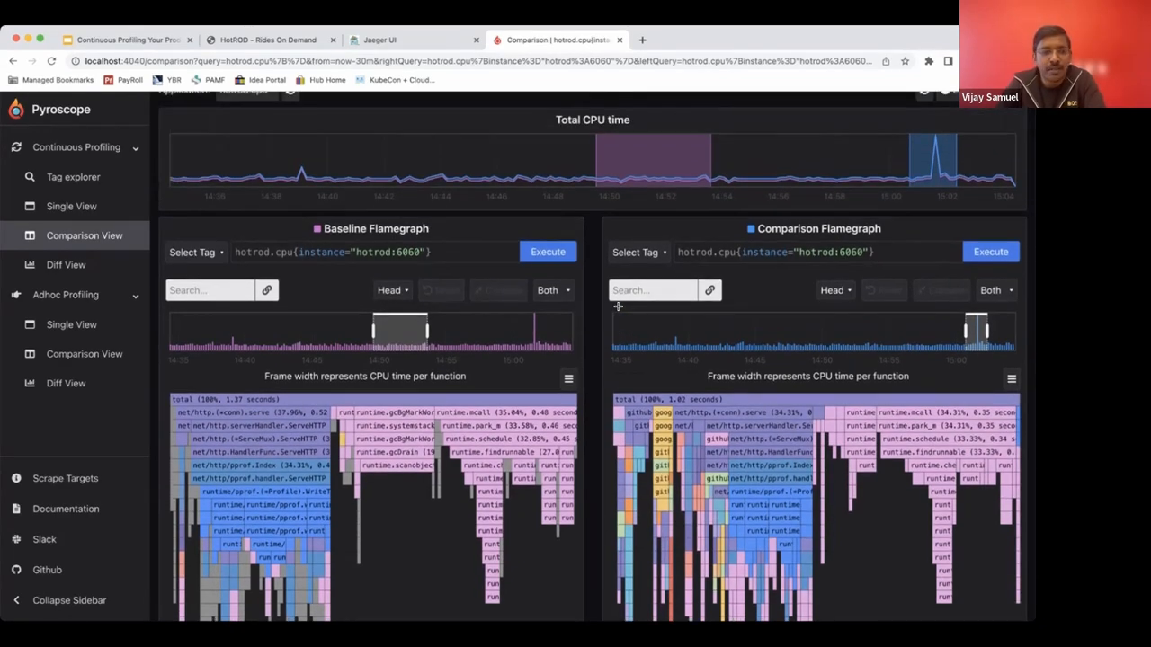
click(64, 265)
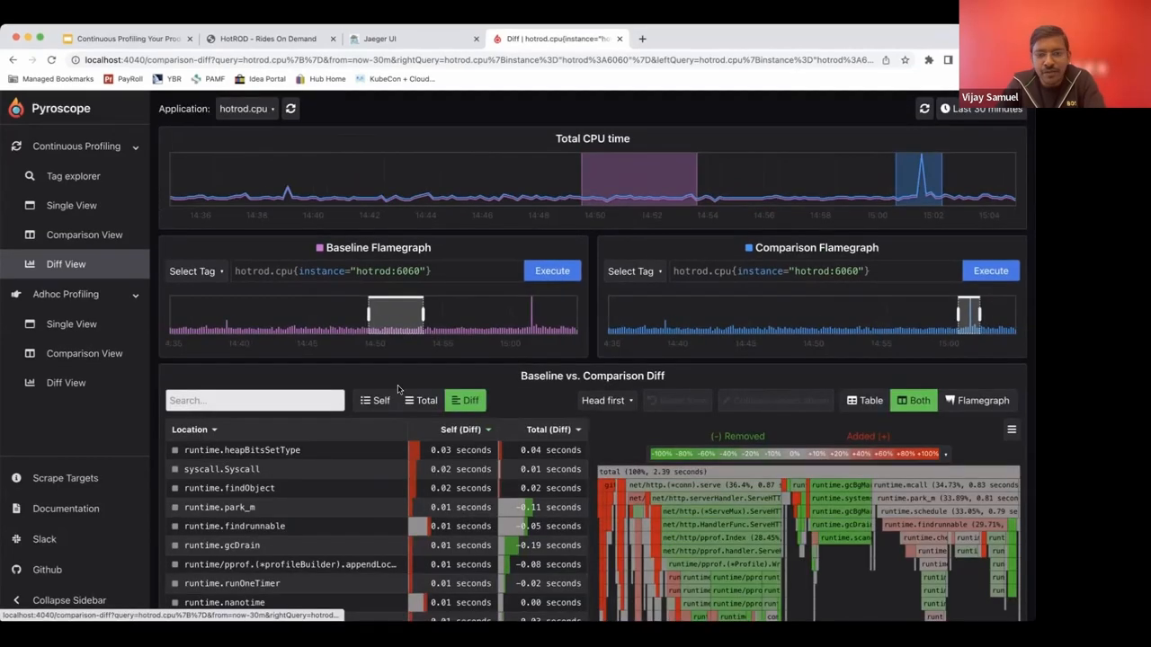
Inspect the diff flamegraph, then return to the Google Slides deck and start the slideshow.
scroll(down, 3)
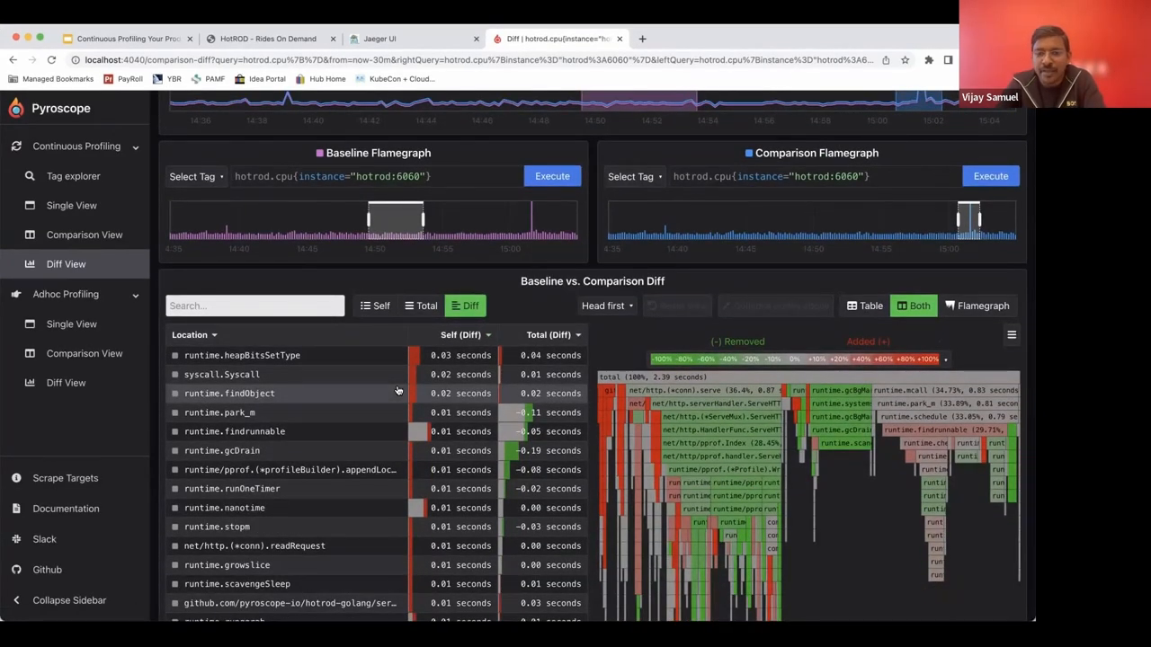
mouse_move(748, 414)
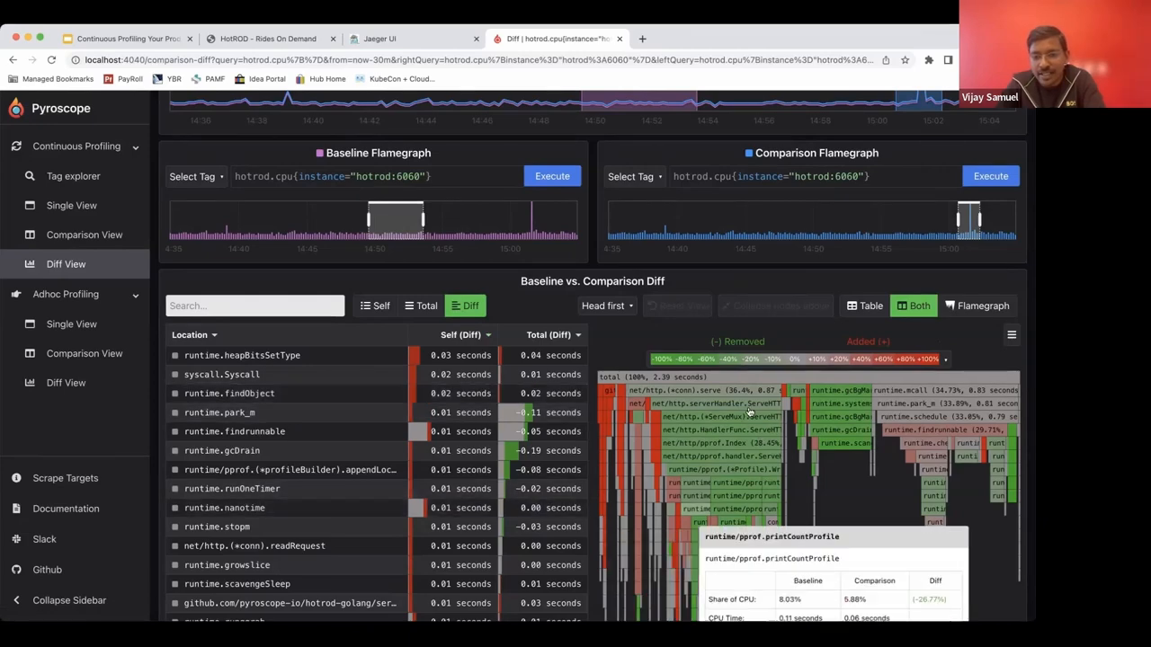
mouse_move(751, 403)
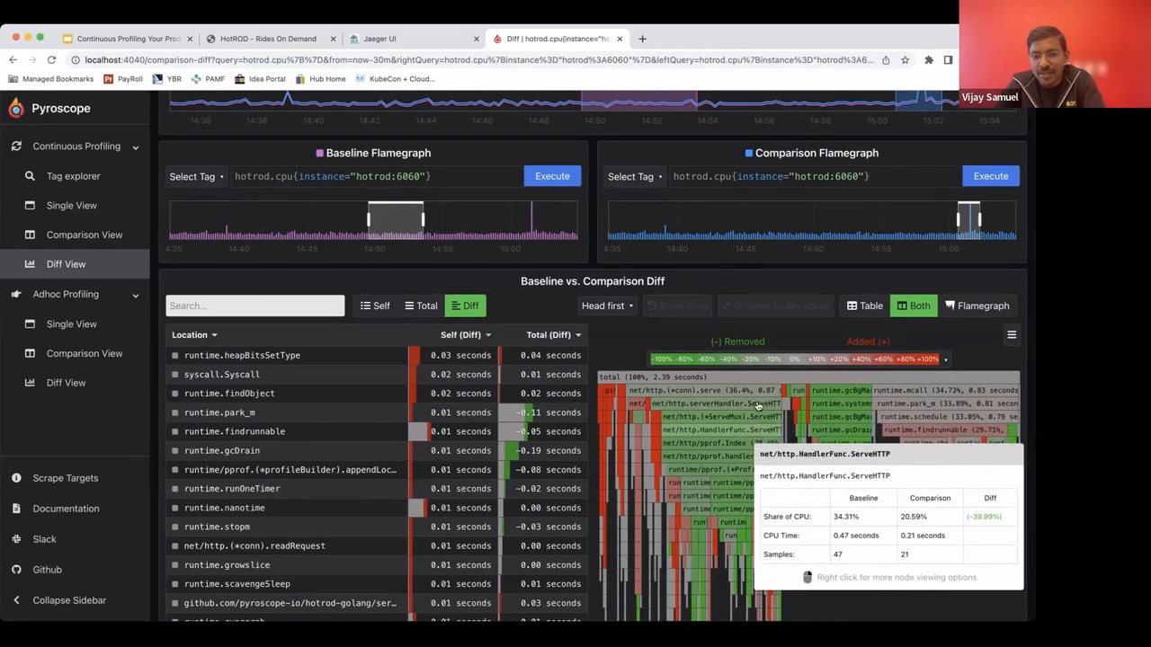
mouse_move(759, 418)
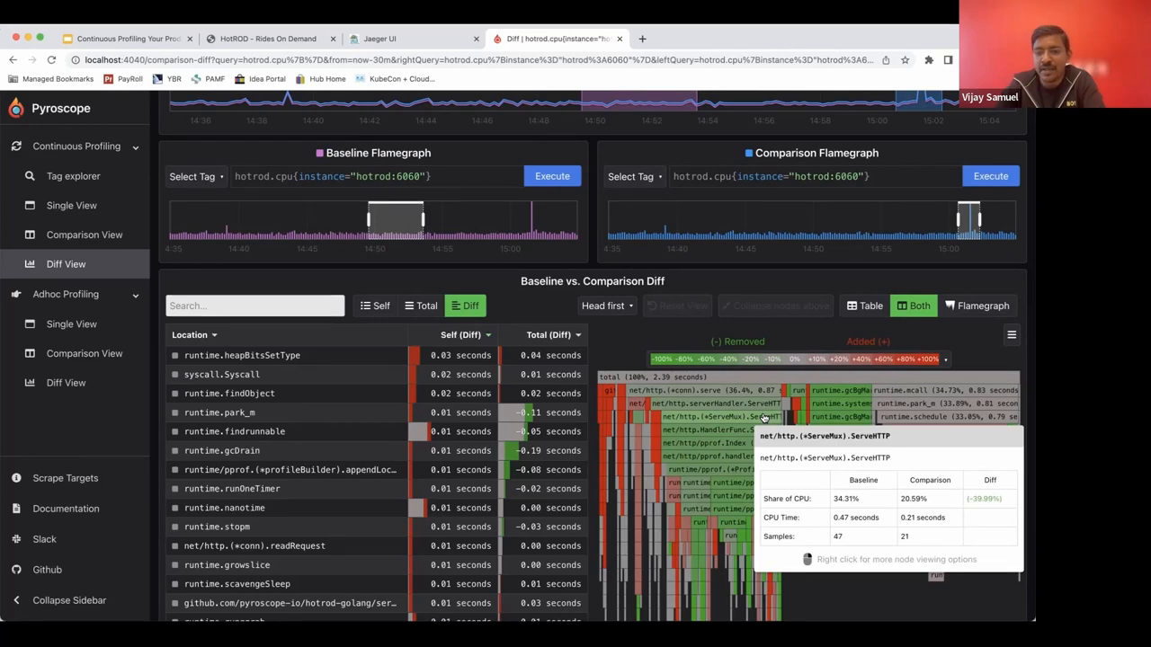
scroll(up, 3)
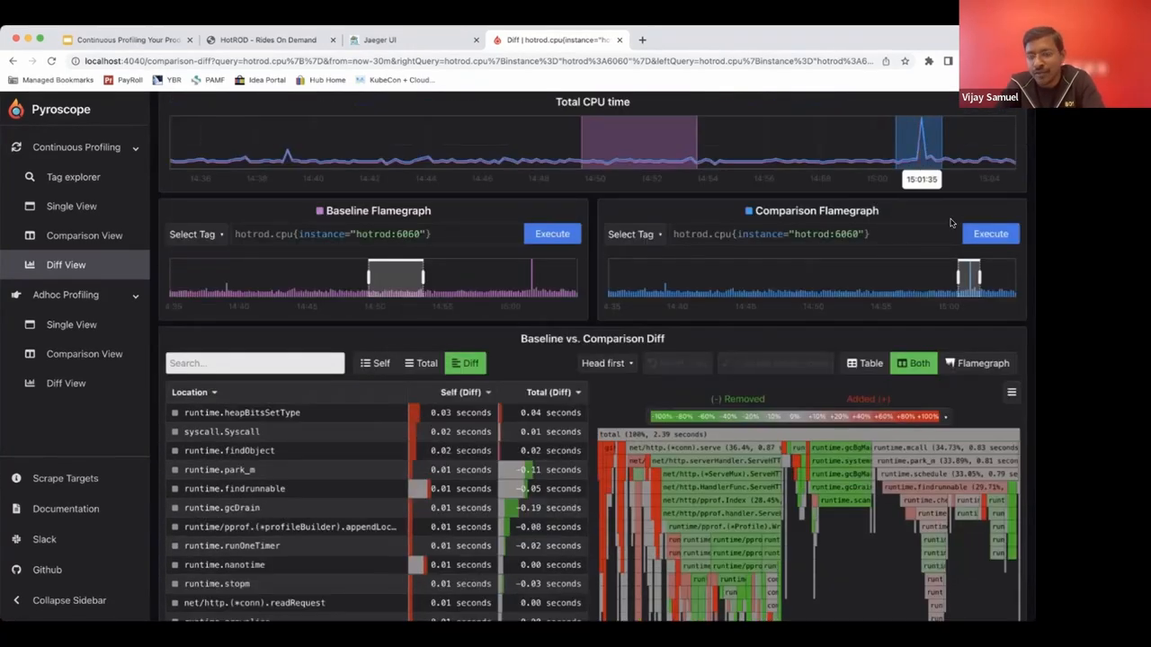
mouse_move(784, 302)
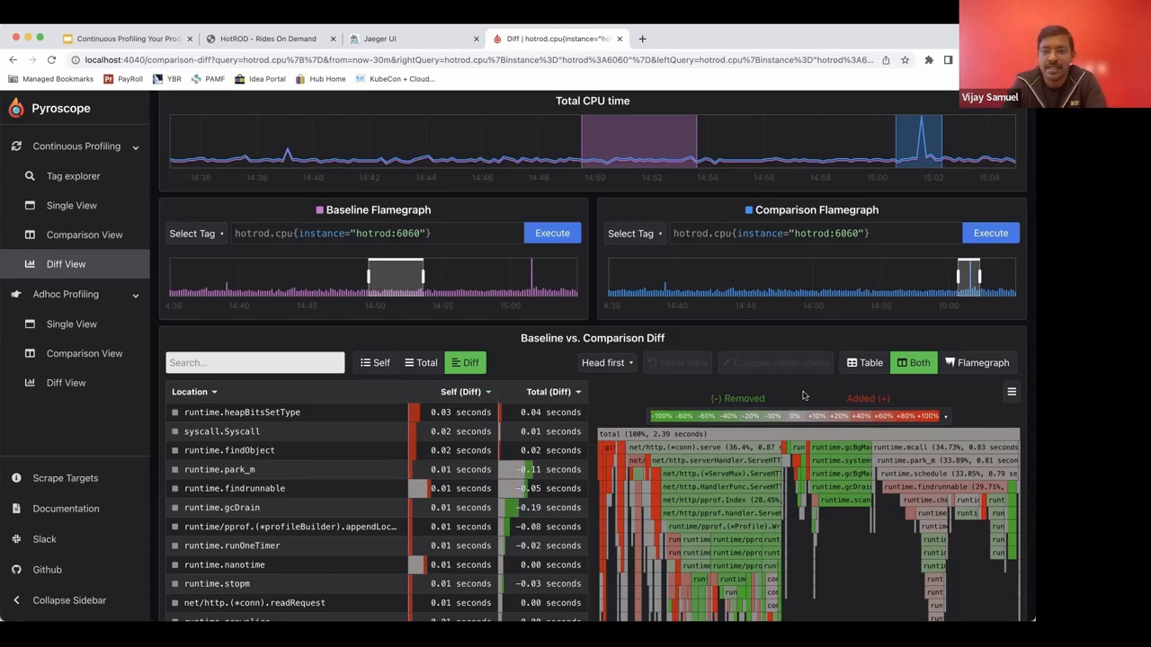
mouse_move(741, 155)
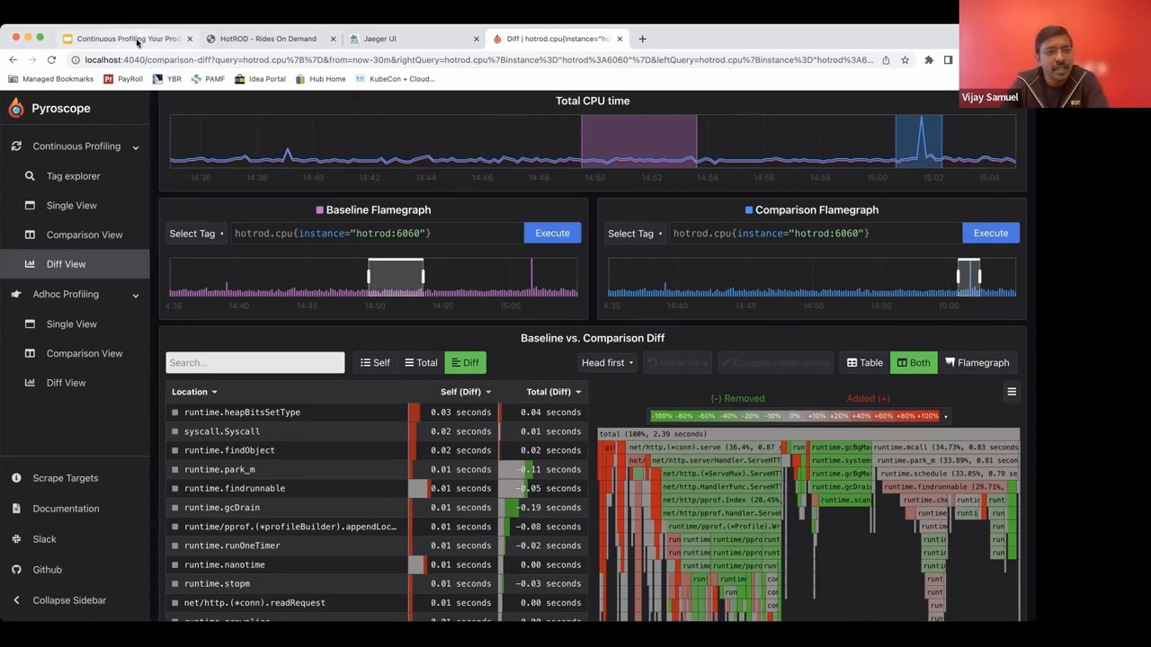
click(125, 37)
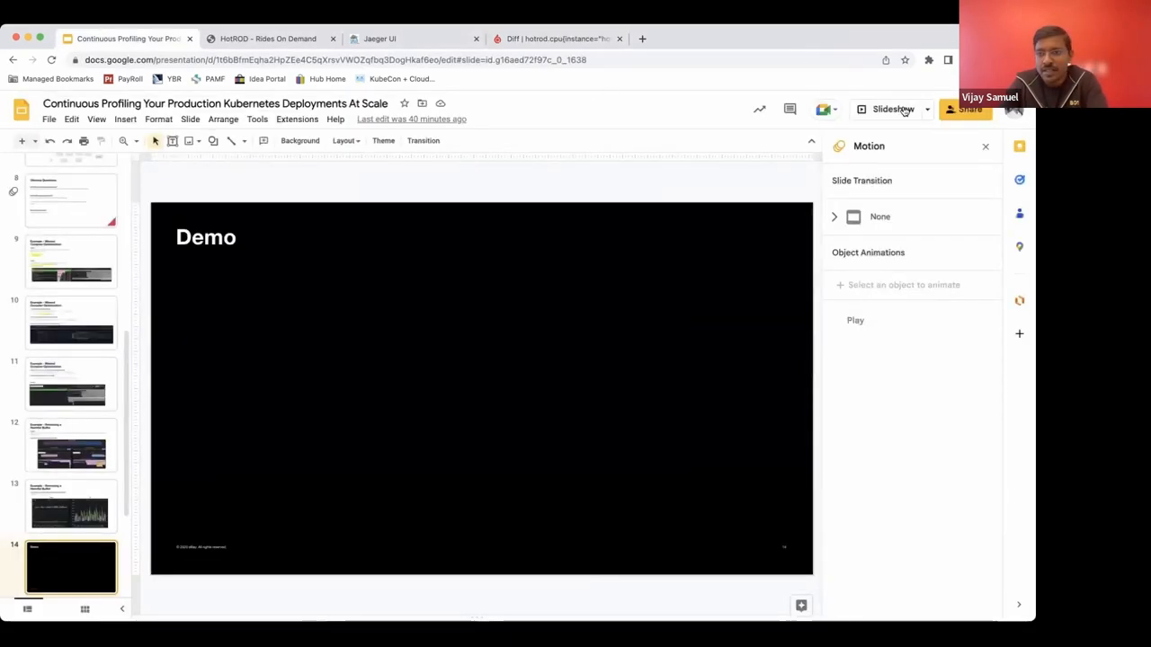
click(890, 110)
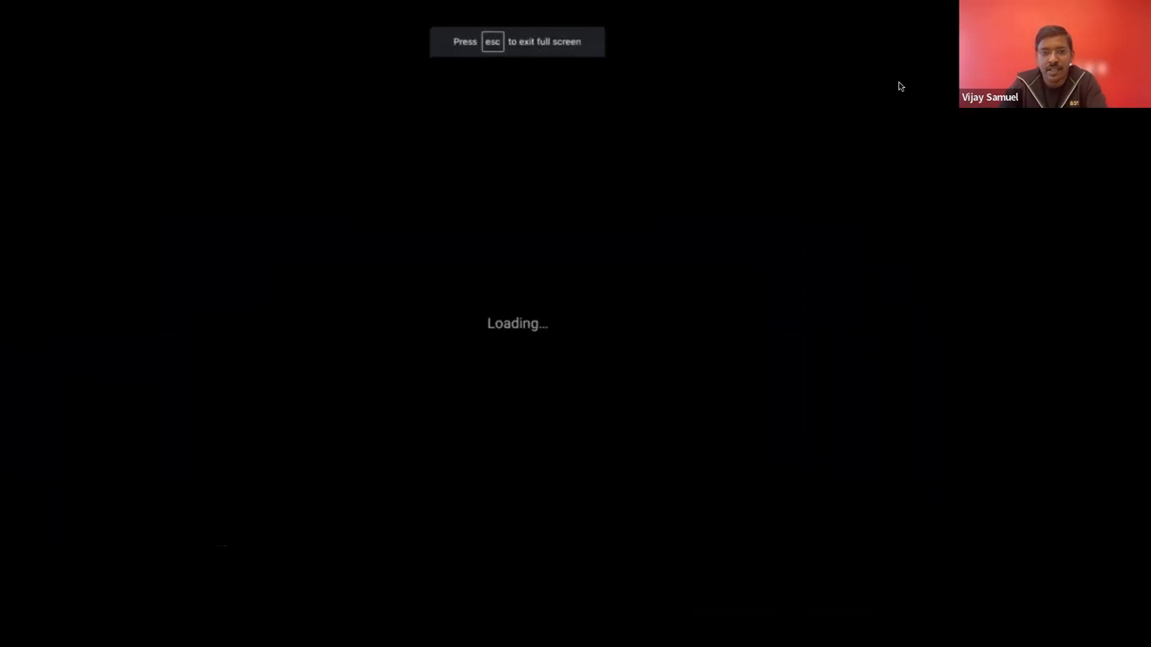